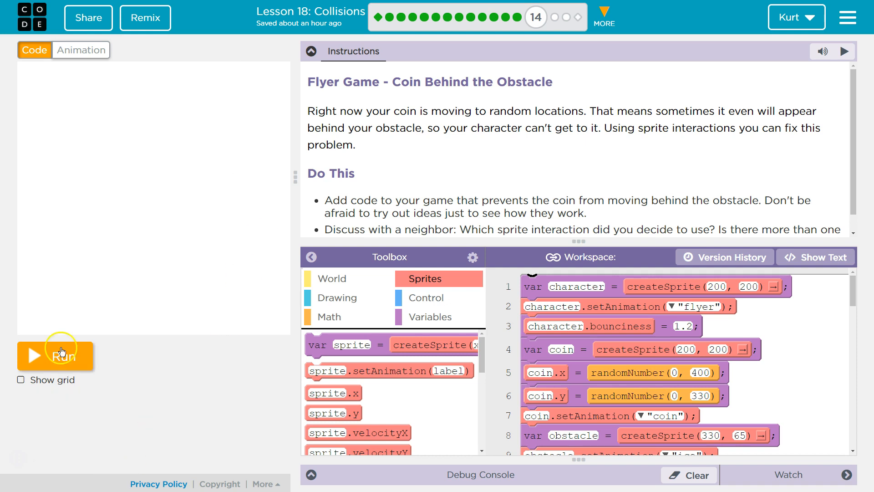
# Step: Run the game, then collapse the Instructions panel and scroll through the sprite blocks
pyautogui.click(54, 356)
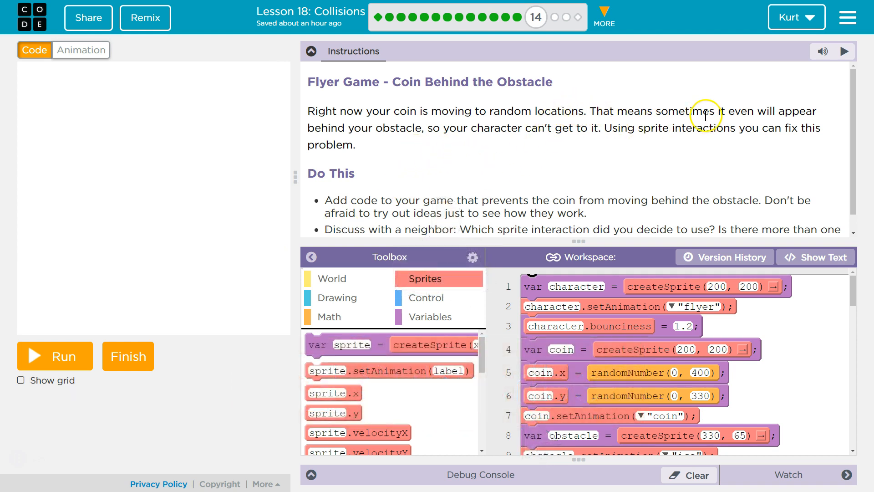
pyautogui.moveTo(645, 127)
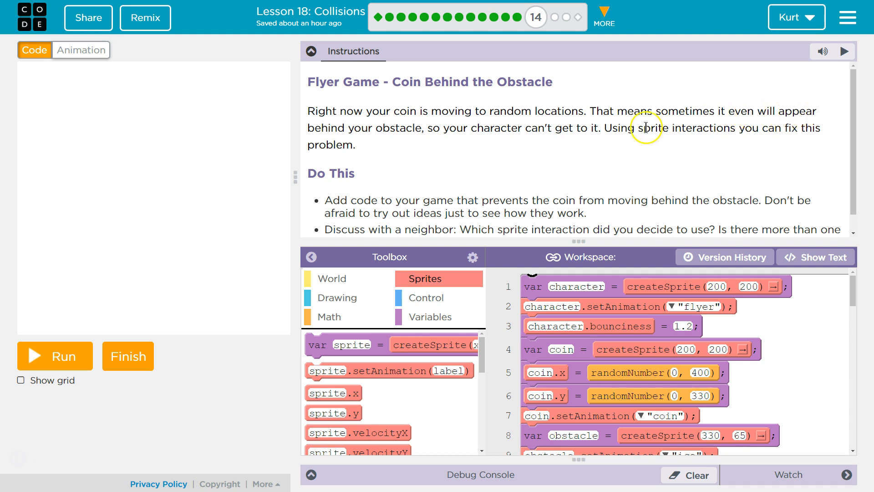
pyautogui.moveTo(485, 124)
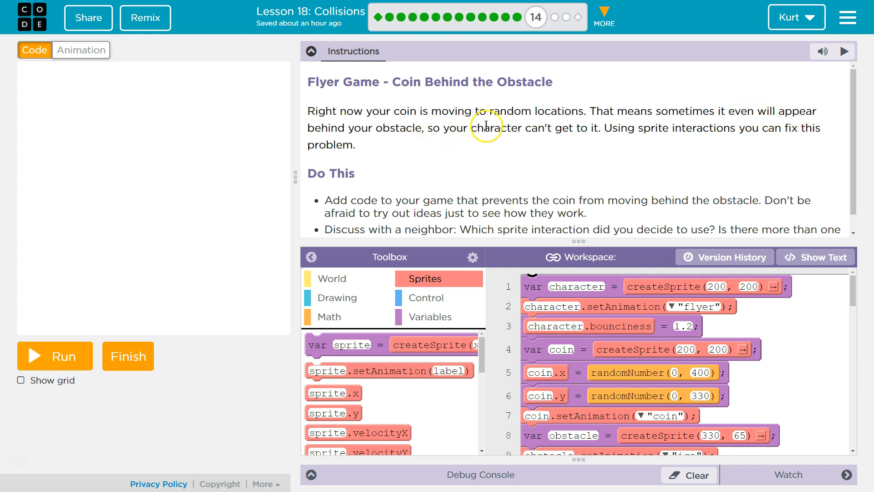
pyautogui.moveTo(691, 133)
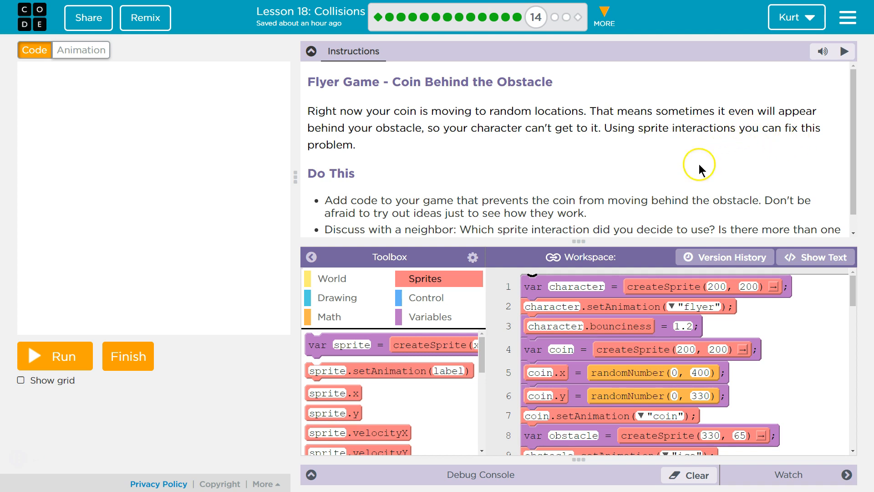
pyautogui.scroll(-3)
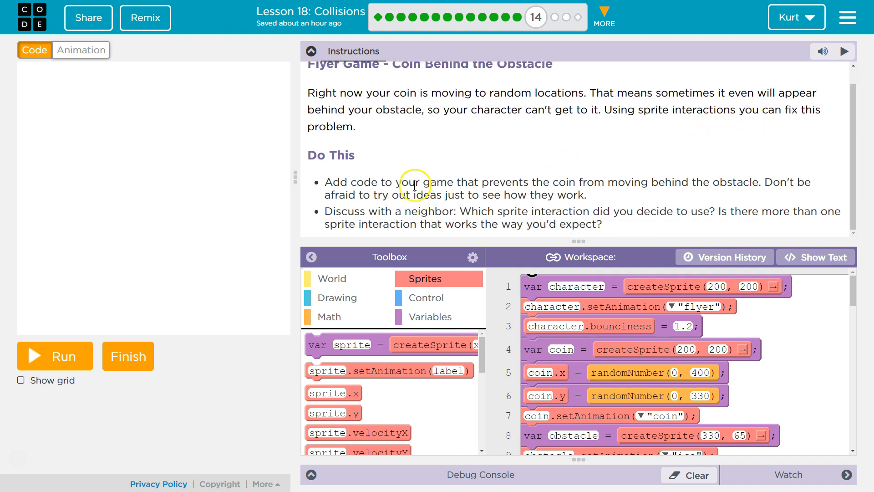
pyautogui.moveTo(529, 189)
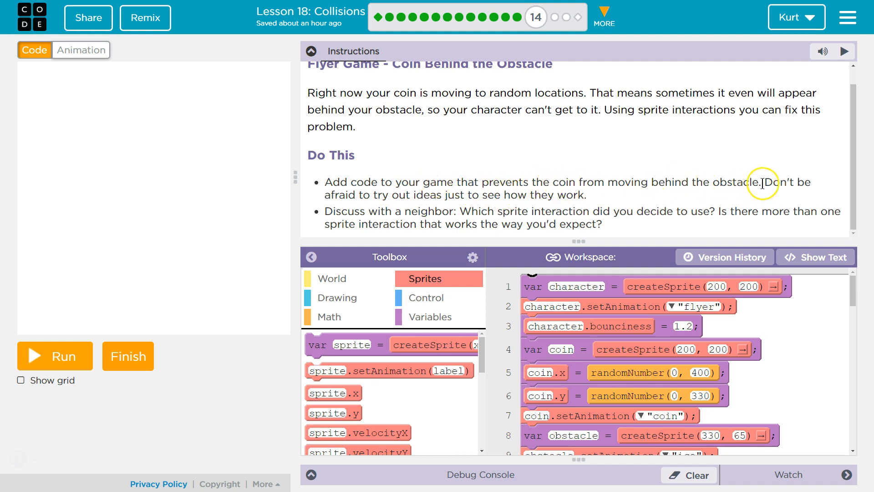
pyautogui.moveTo(524, 176)
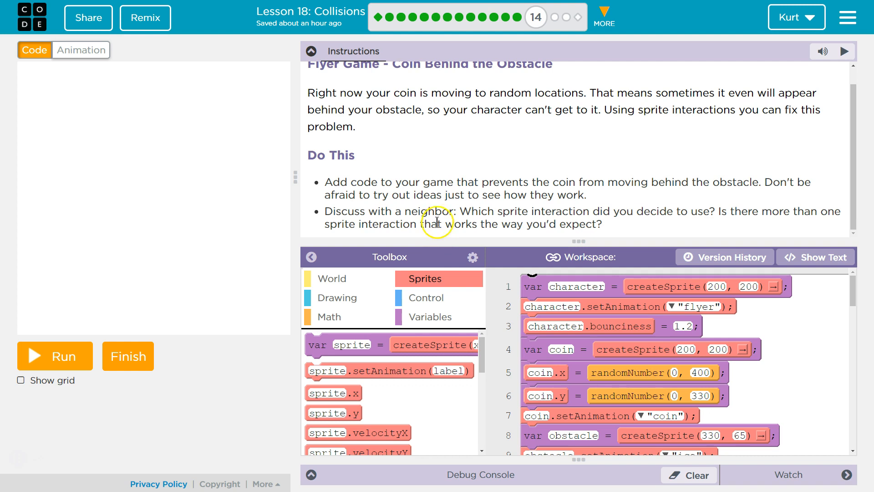
pyautogui.moveTo(772, 216)
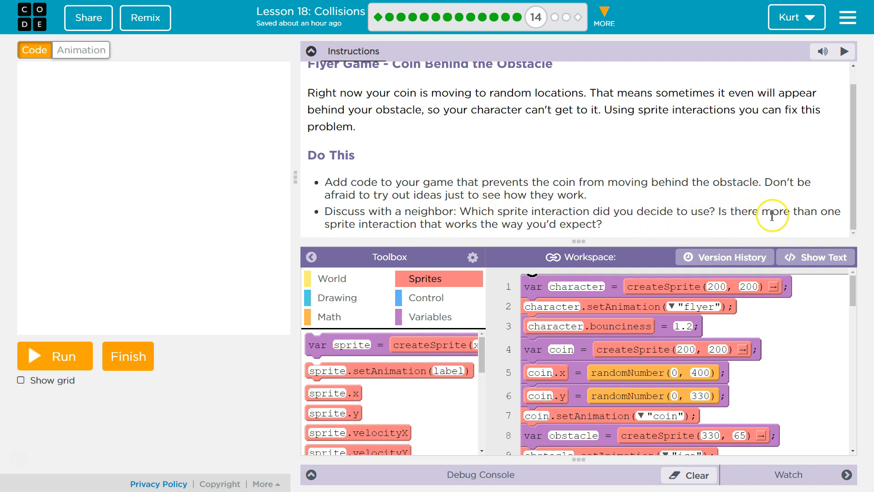
pyautogui.moveTo(809, 216)
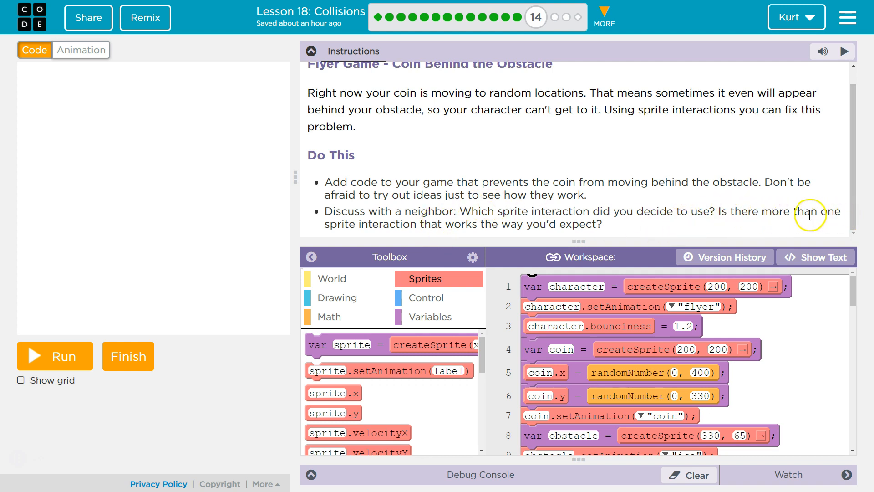
pyautogui.moveTo(412, 239)
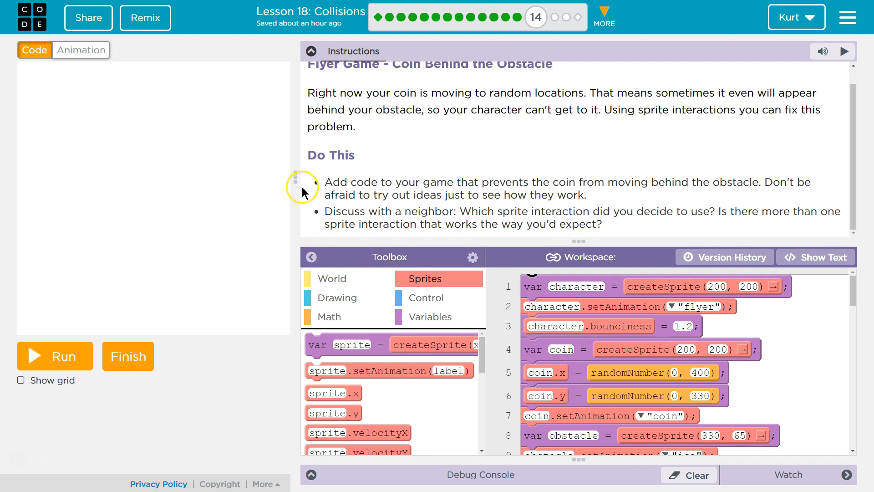
pyautogui.moveTo(311, 50)
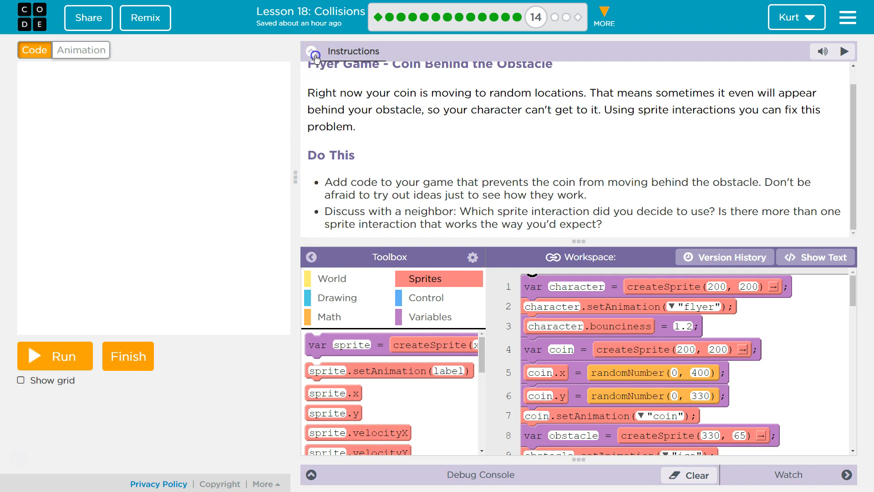
pyautogui.click(316, 58)
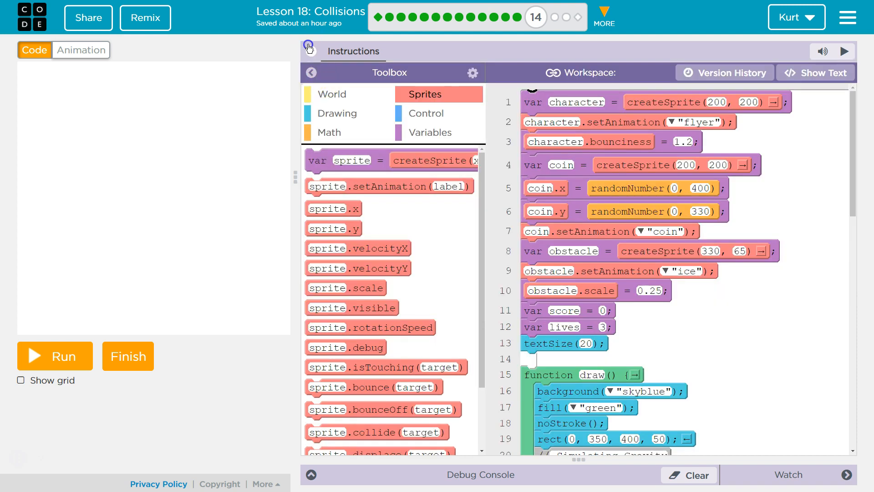
pyautogui.click(308, 47)
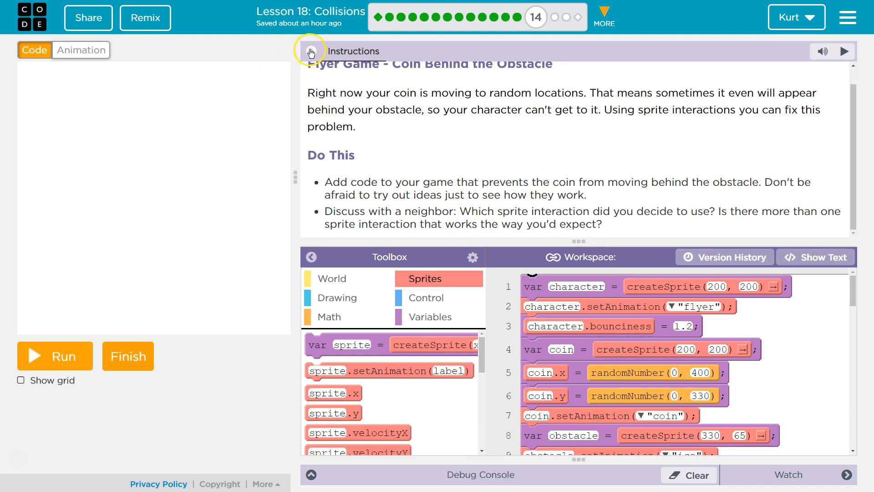
pyautogui.click(310, 51)
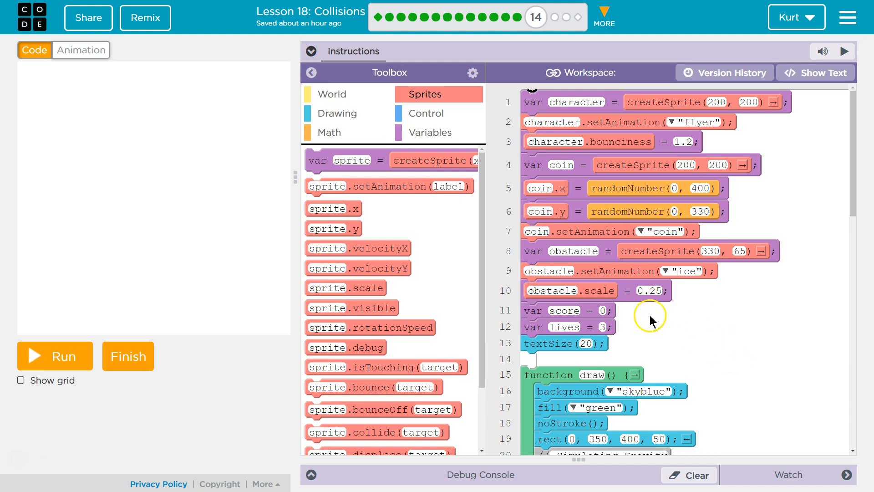
pyautogui.scroll(-3)
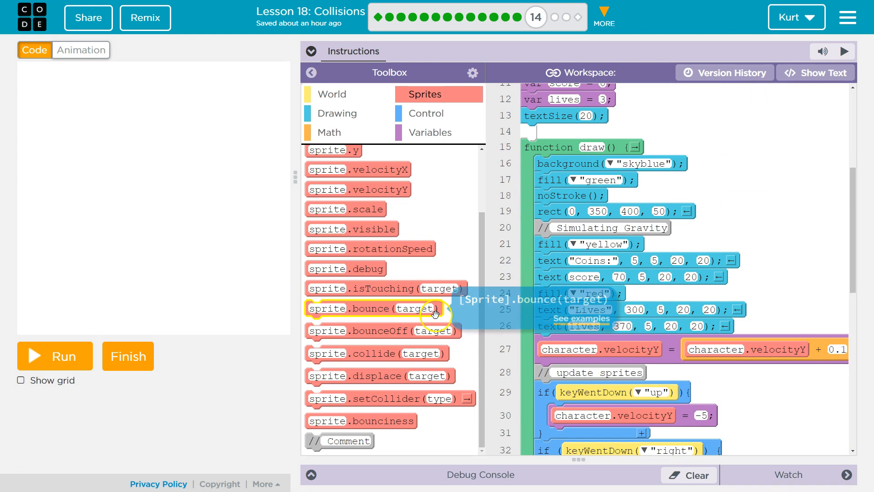
pyautogui.moveTo(379, 376)
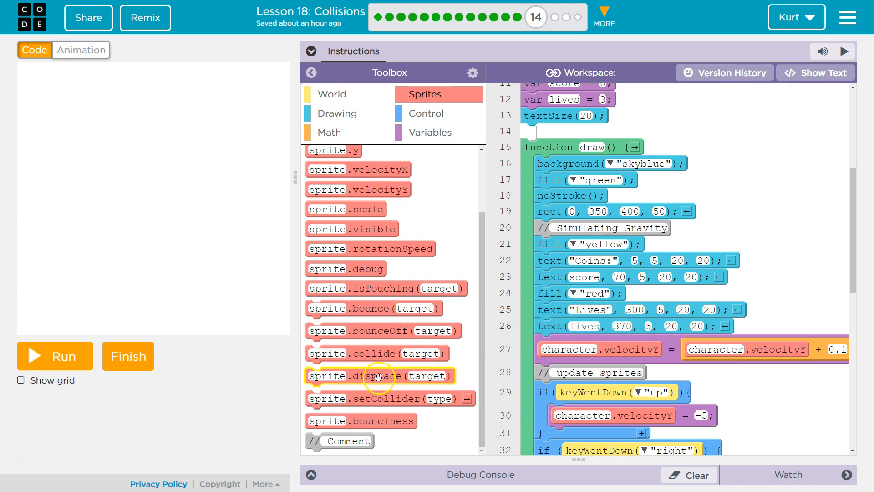
pyautogui.moveTo(379, 375)
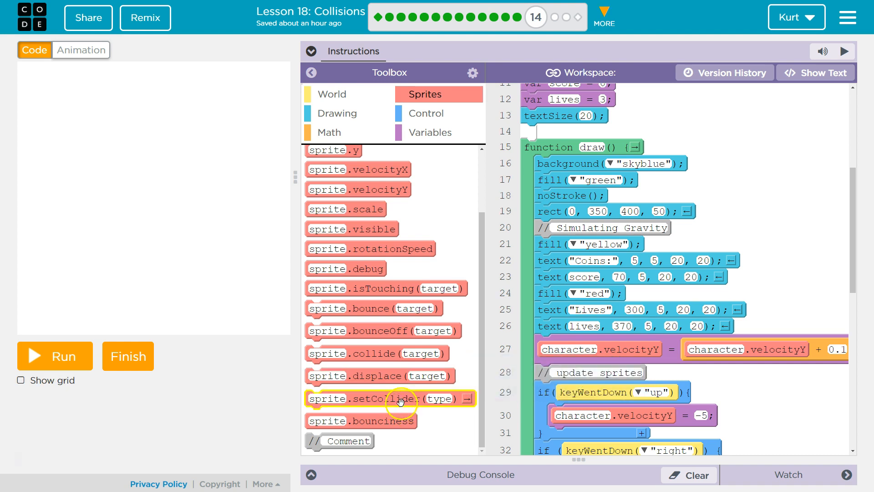
pyautogui.moveTo(399, 397)
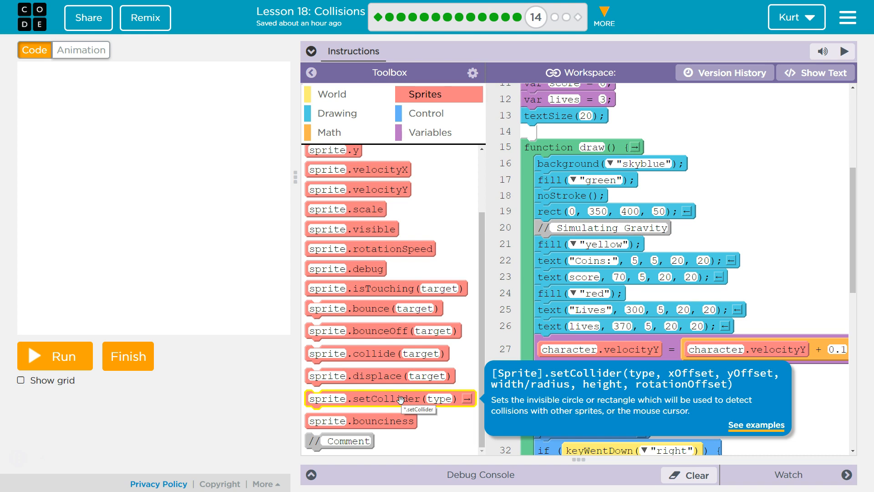
pyautogui.moveTo(393, 371)
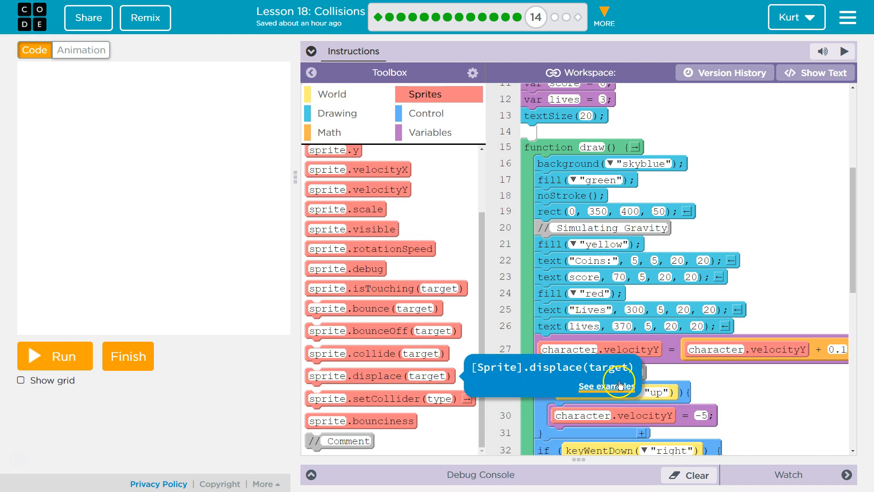
# Step: Open the sprite.displace() documentation through its 'See examples' link
pyautogui.click(606, 385)
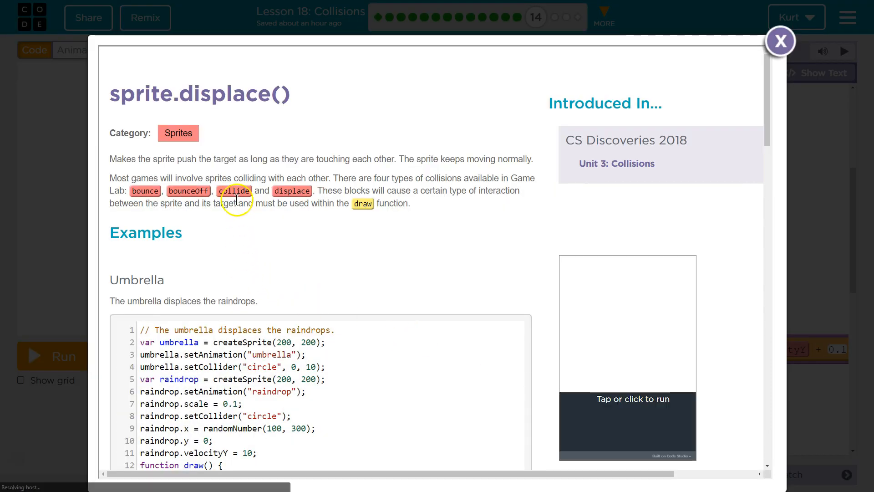
pyautogui.moveTo(281, 164)
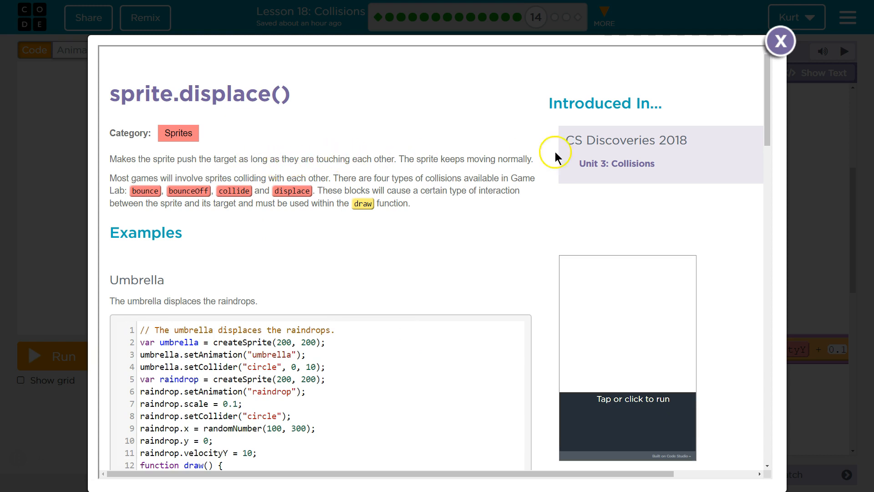
pyautogui.moveTo(779, 41)
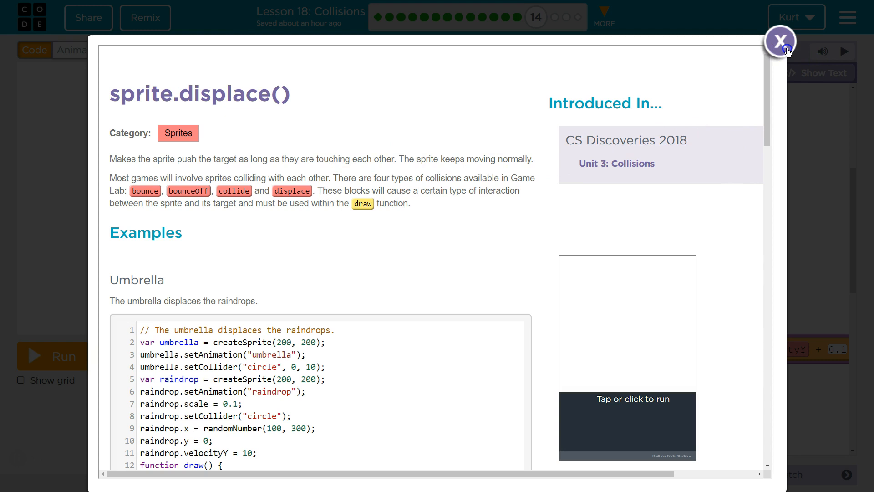
# Step: Close the displace reference page and browse the conditional and sprite block categories
pyautogui.click(780, 42)
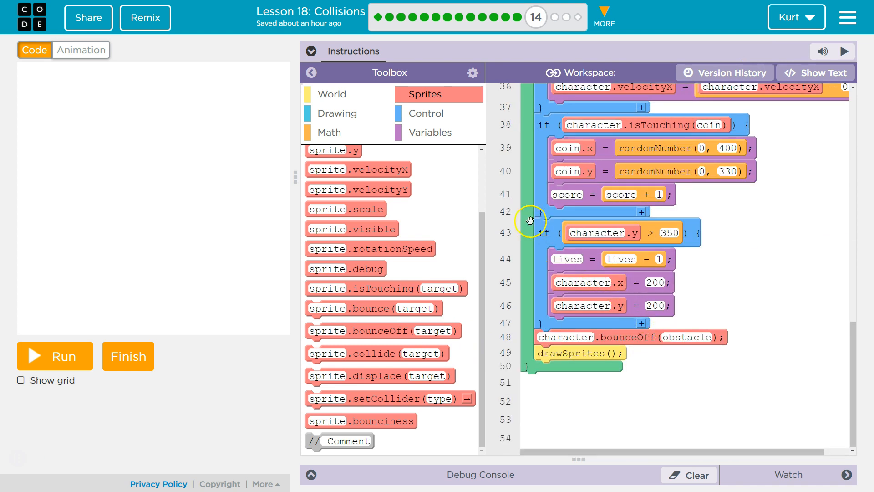
pyautogui.click(426, 113)
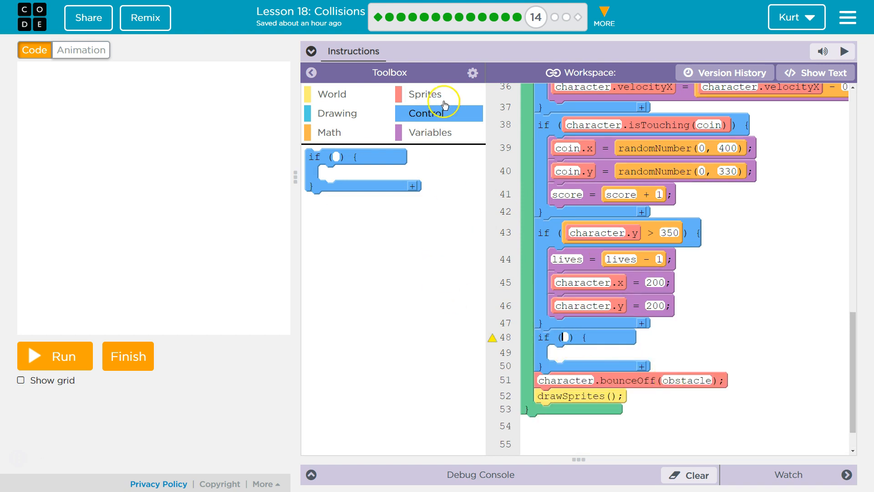
pyautogui.click(424, 94)
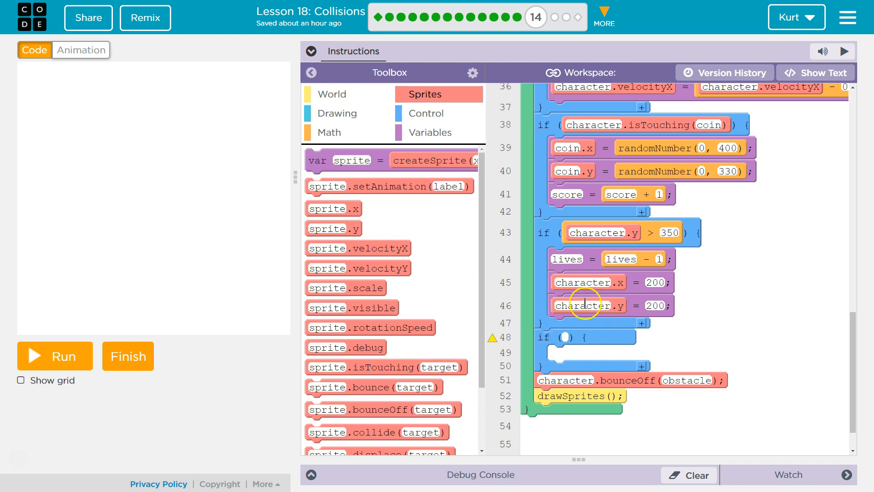
pyautogui.moveTo(408, 181)
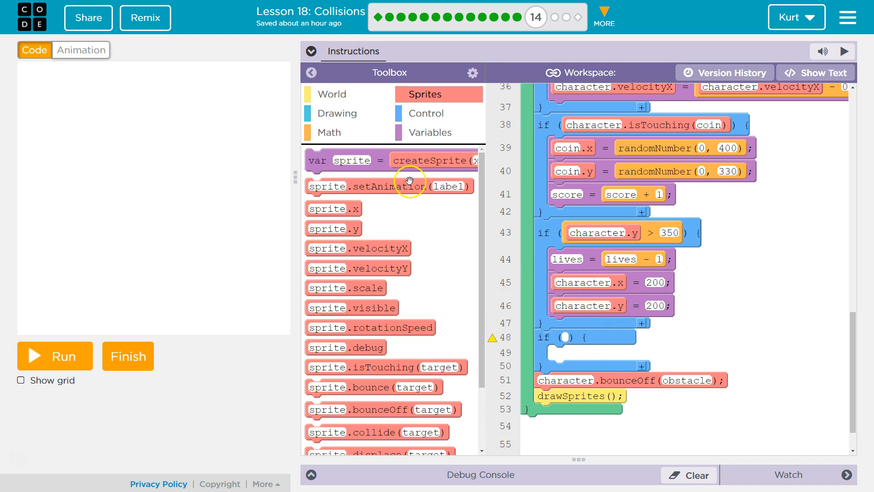
pyautogui.scroll(-3)
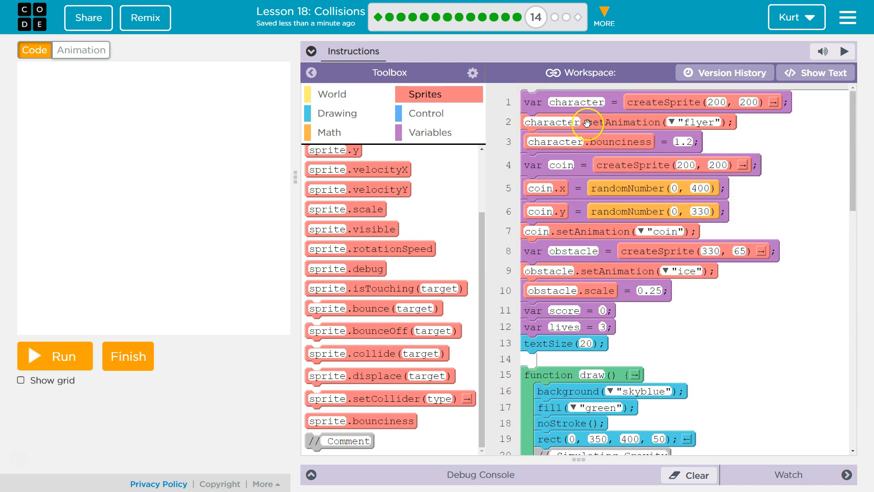
pyautogui.moveTo(551, 297)
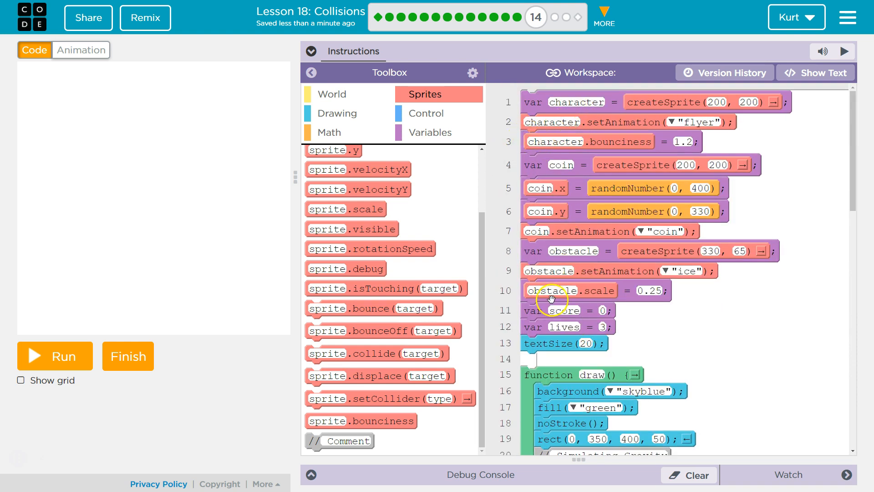
pyautogui.moveTo(539, 211)
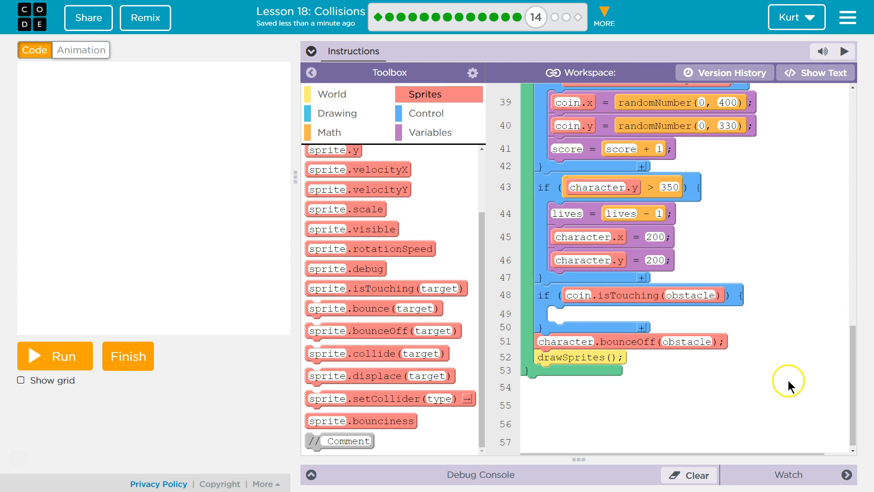
pyautogui.moveTo(794, 366)
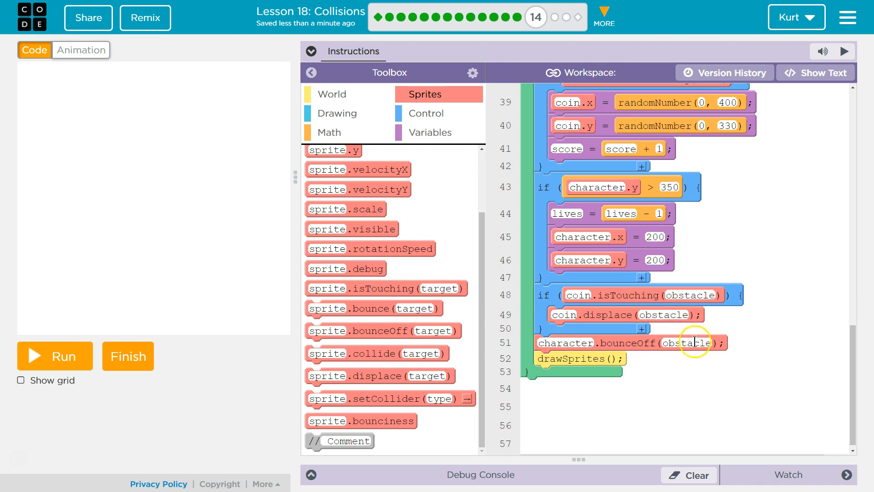
# Step: Run, reset and rerun the game to watch the coin meet the ice cream
pyautogui.click(54, 356)
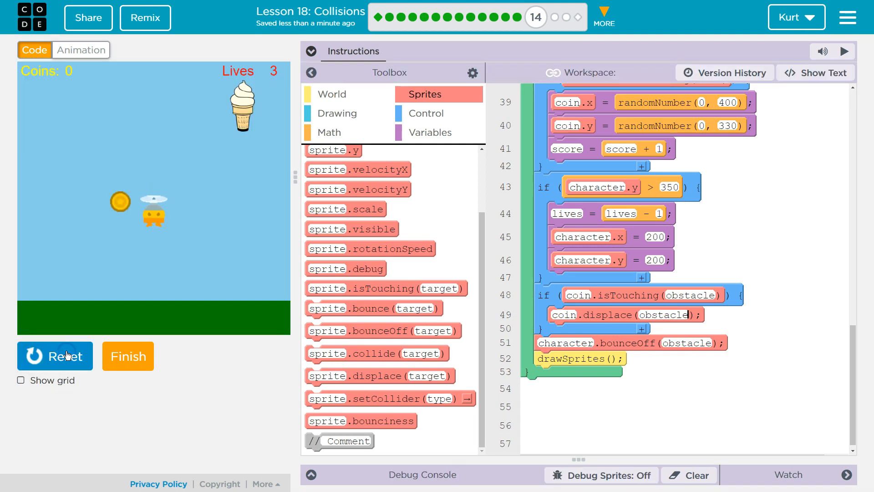
pyautogui.click(54, 356)
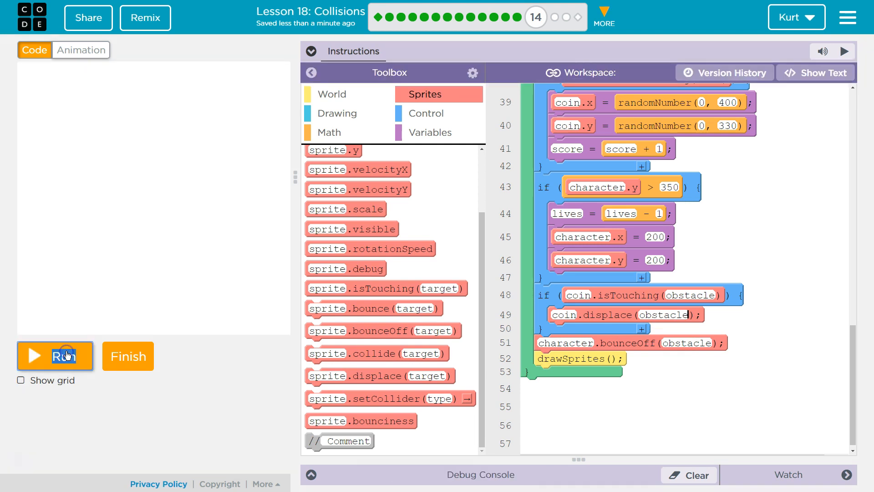
pyautogui.click(54, 356)
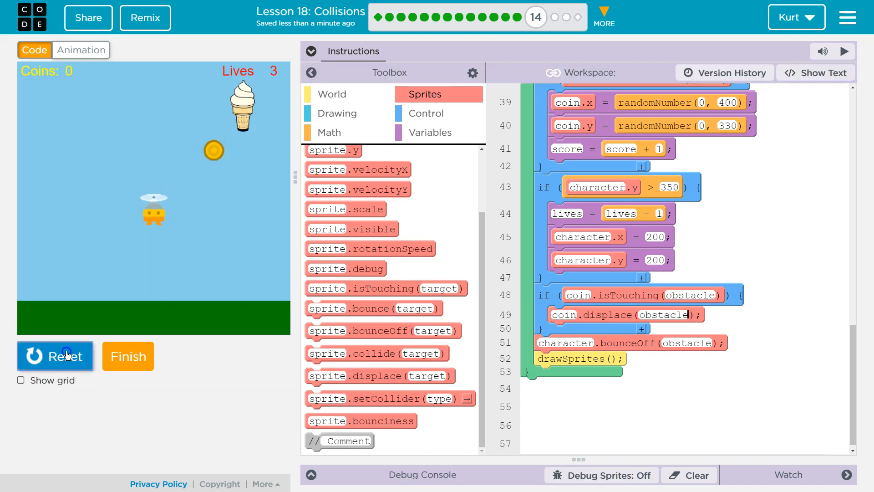
pyautogui.click(54, 355)
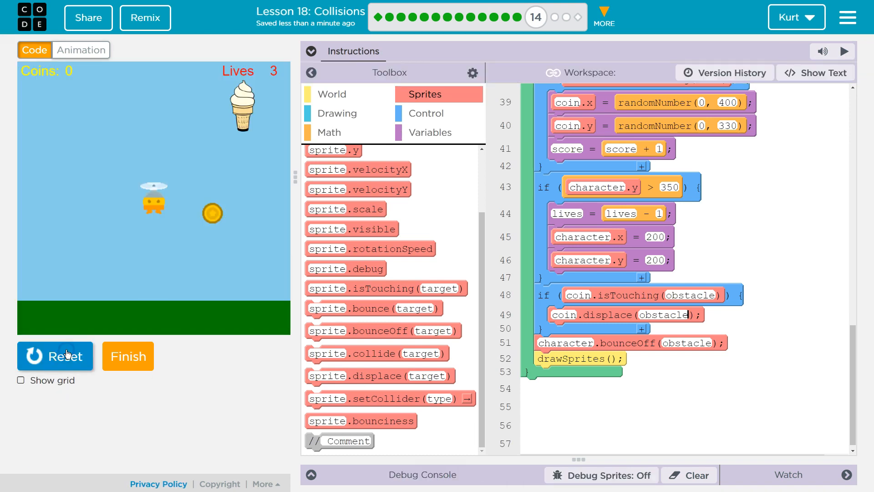
# Step: Test the game with the obstacle at scale .5, then select that scale value
pyautogui.click(54, 355)
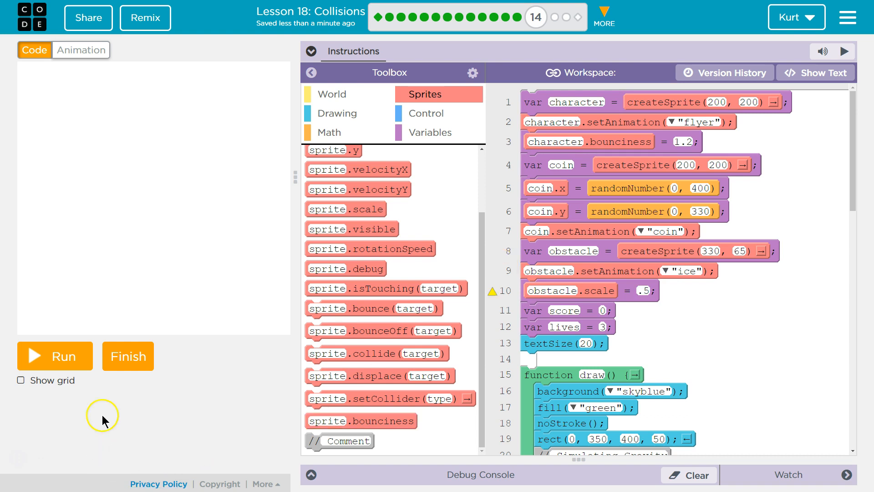
pyautogui.click(54, 356)
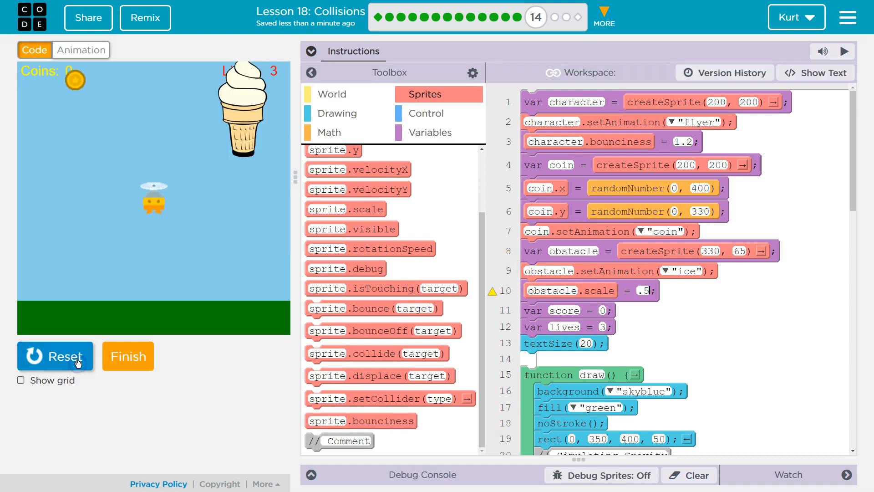
pyautogui.click(54, 355)
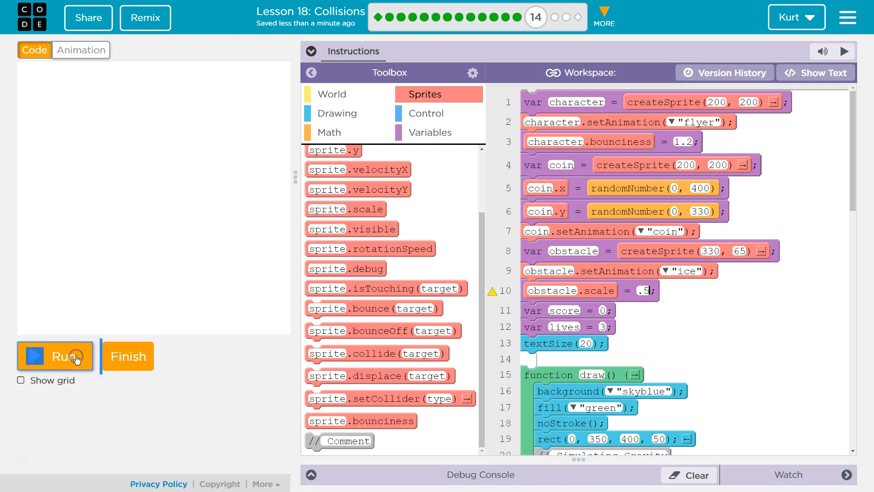
pyautogui.click(55, 356)
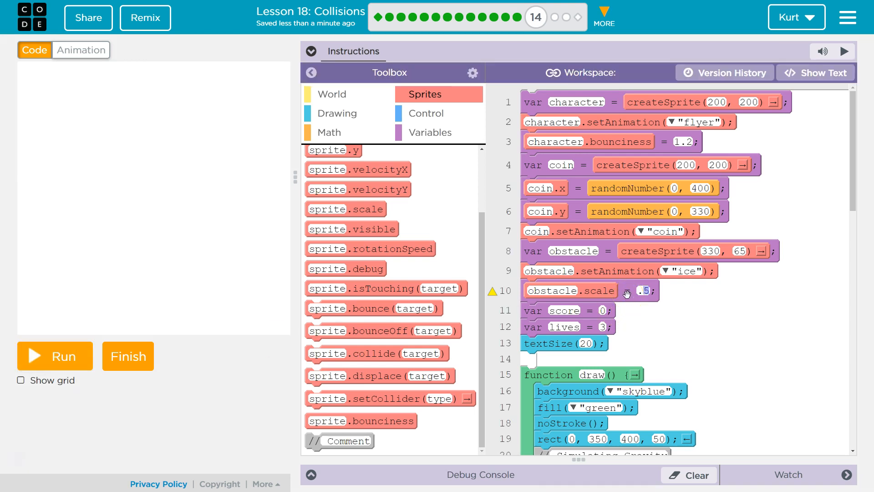
pyautogui.click(643, 290)
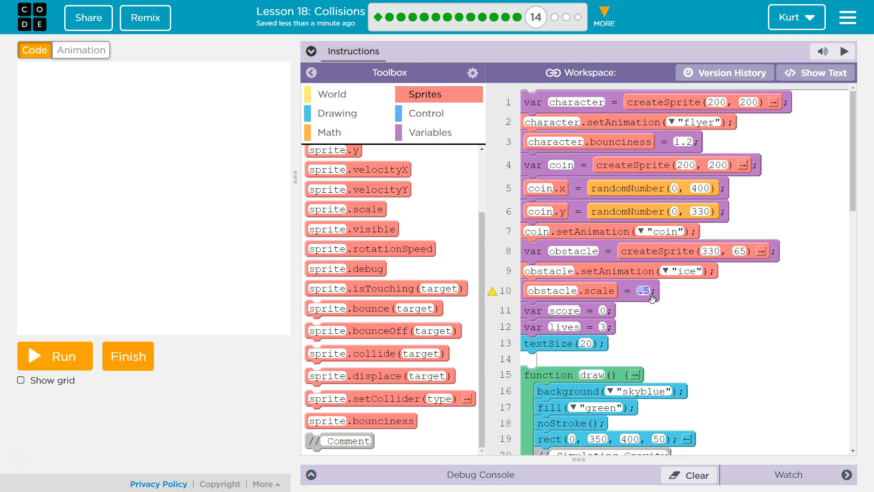
# Step: Replay the game several times with the ice cream obstacle at scale 1
pyautogui.click(55, 355)
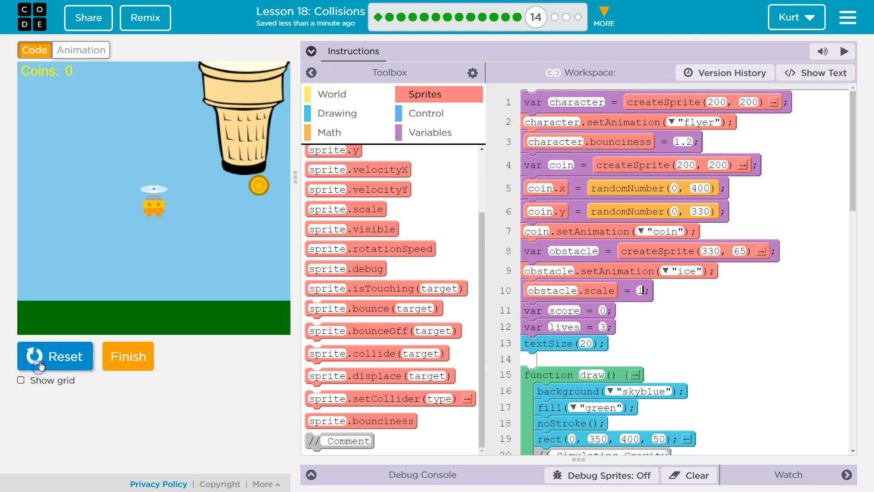
pyautogui.click(55, 356)
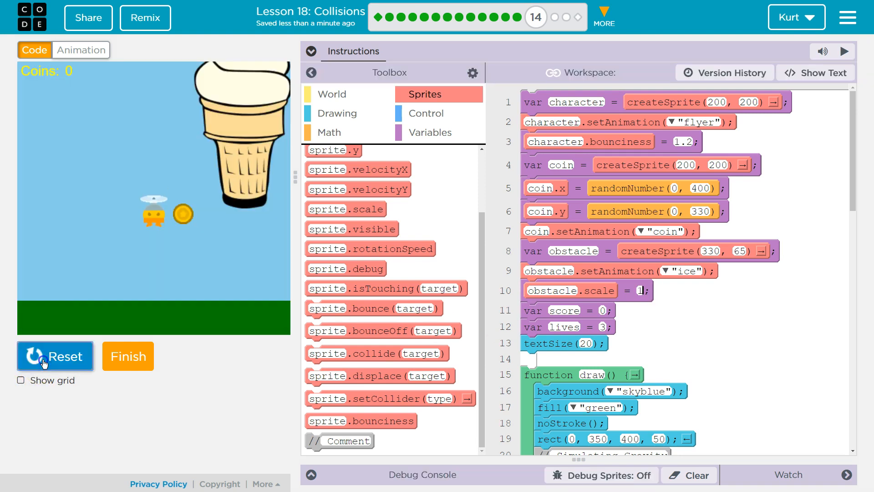
pyautogui.click(55, 355)
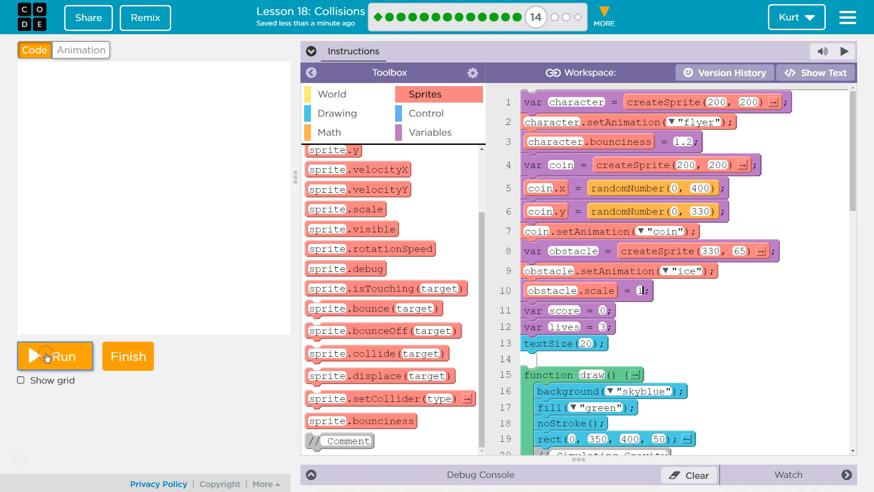
pyautogui.click(54, 355)
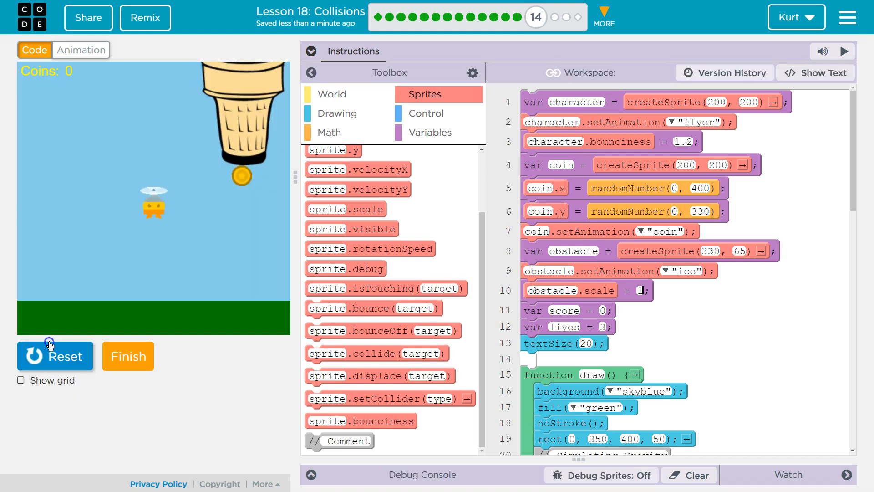
pyautogui.click(55, 356)
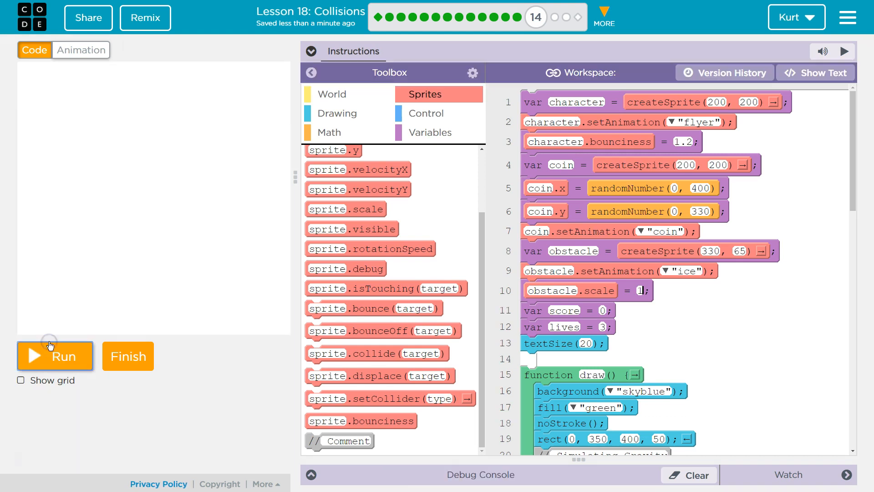
pyautogui.click(54, 355)
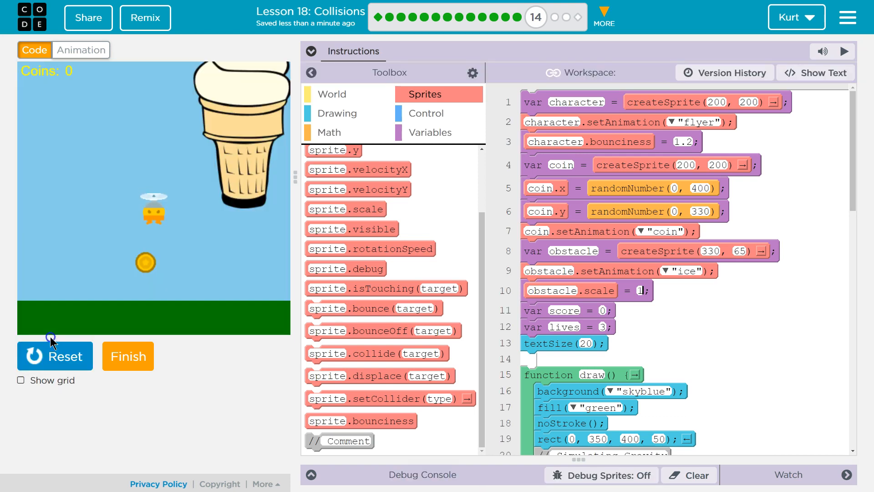
pyautogui.click(55, 355)
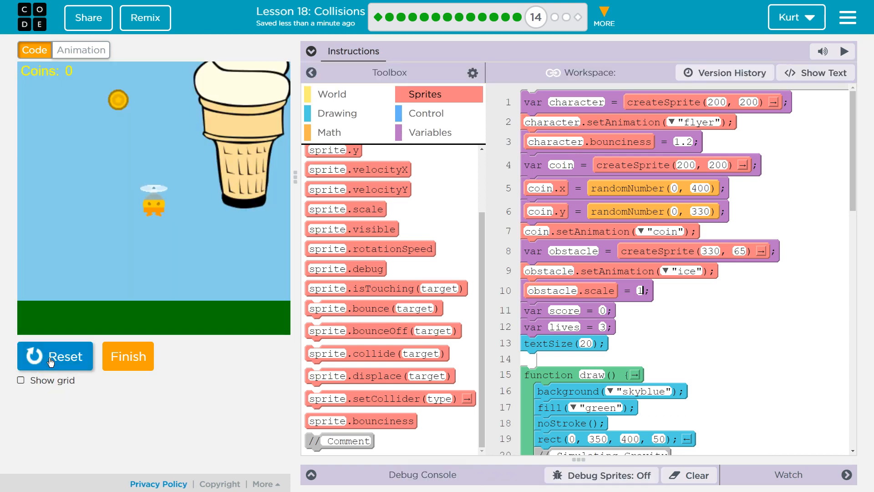
pyautogui.click(55, 356)
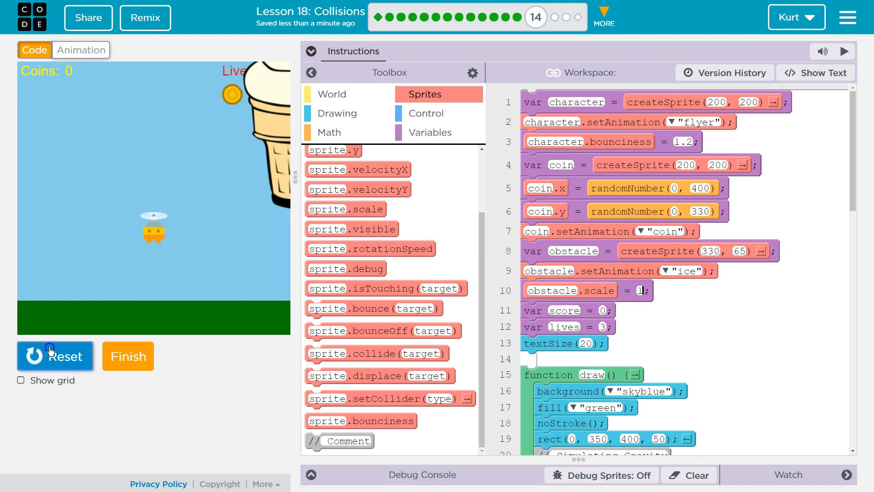
pyautogui.click(55, 356)
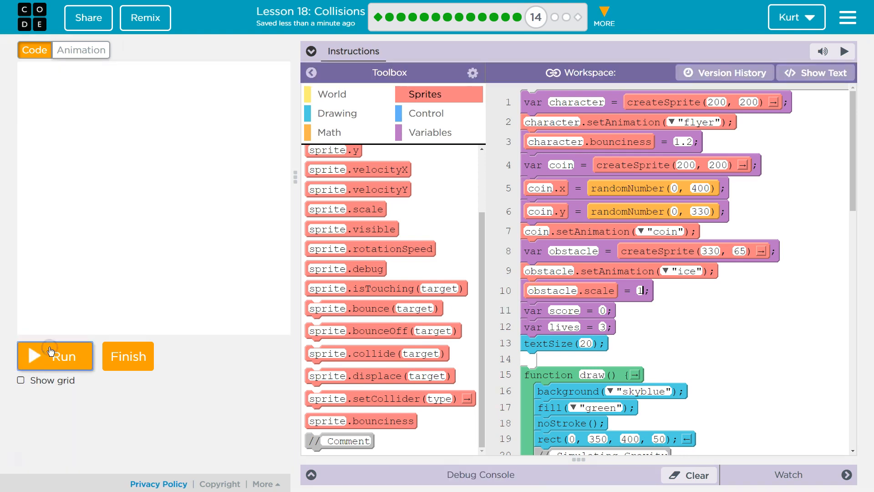
pyautogui.scroll(-3)
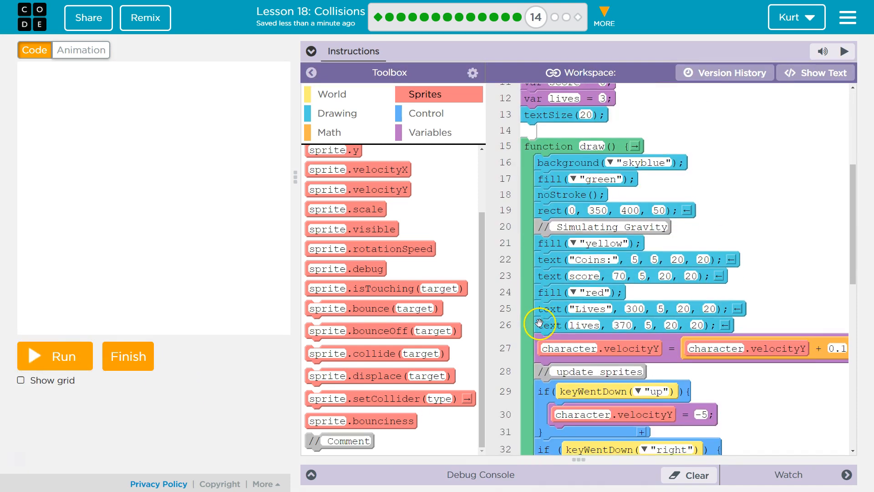
# Step: Change the collision line to obstacle.displace(coin) and test-run the game
pyautogui.scroll(-3)
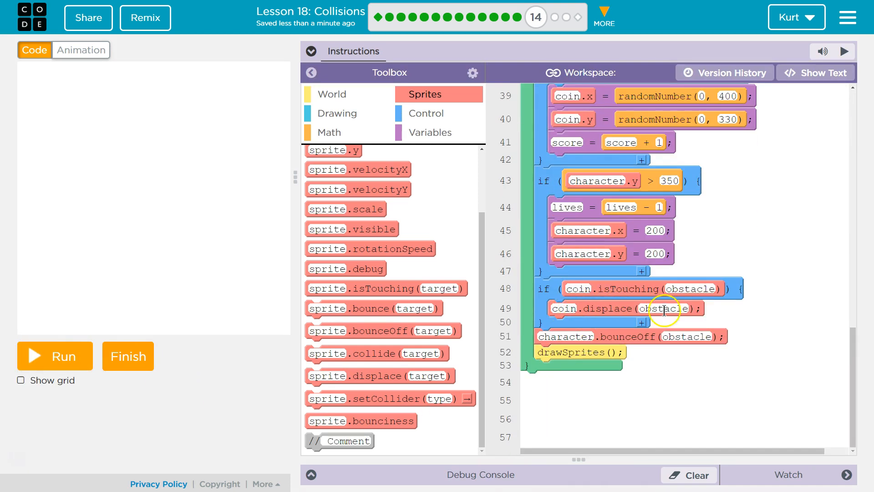
pyautogui.write('coin')
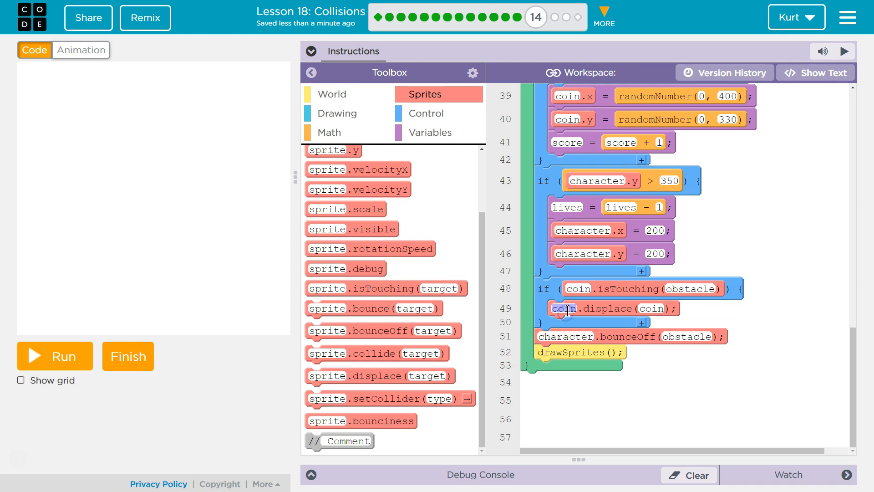
pyautogui.write('obstacl')
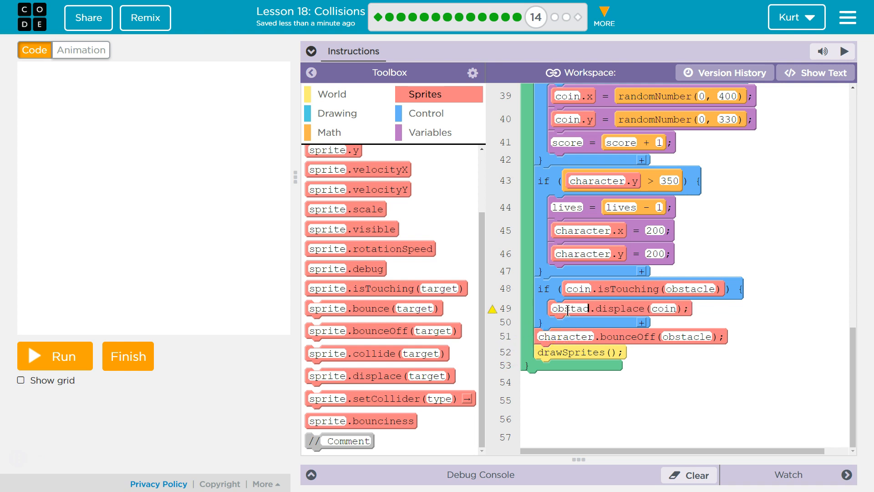
pyautogui.click(54, 355)
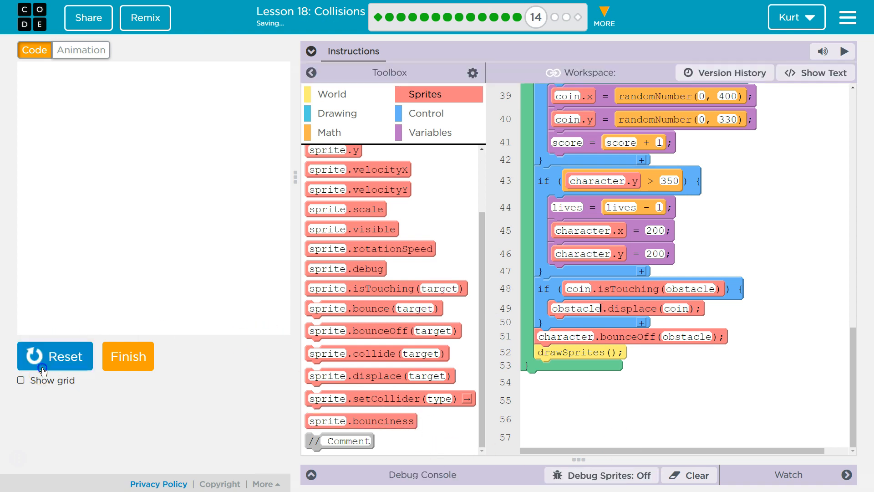
pyautogui.click(55, 356)
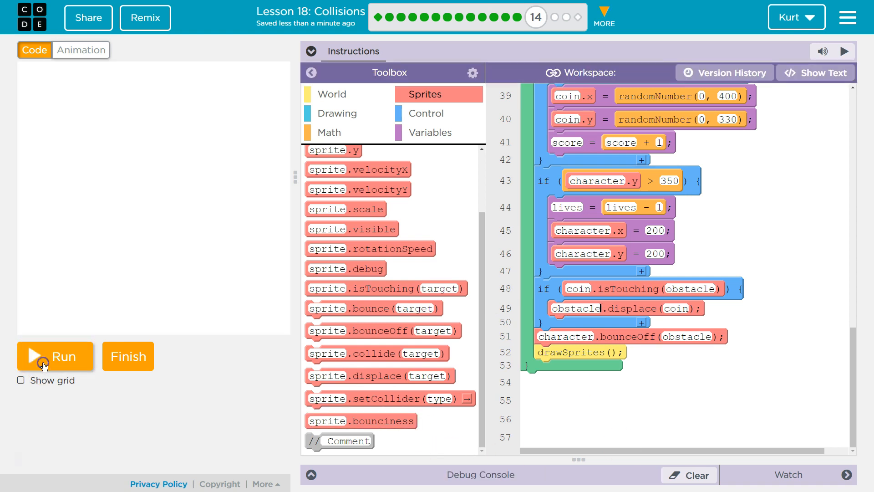
pyautogui.click(55, 356)
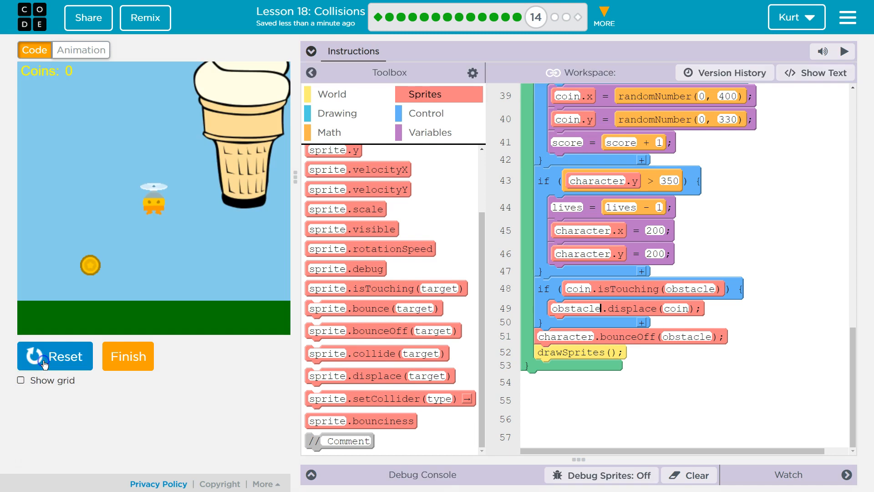
pyautogui.click(55, 355)
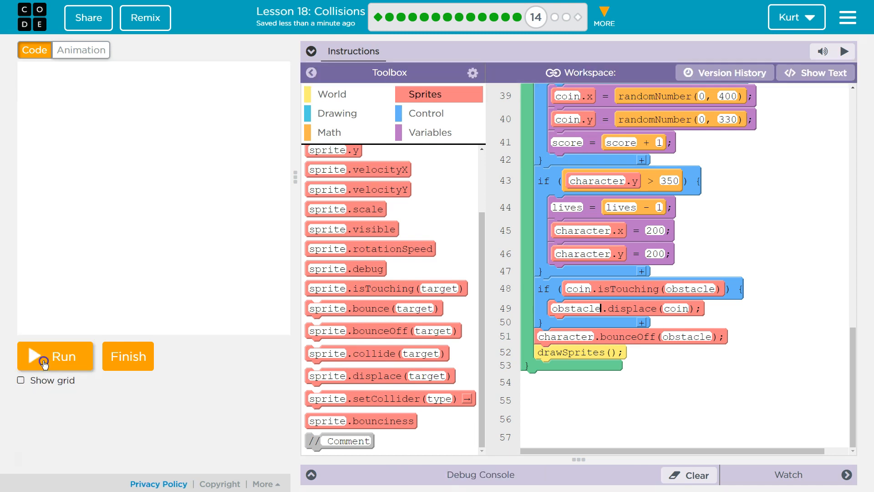
pyautogui.click(55, 356)
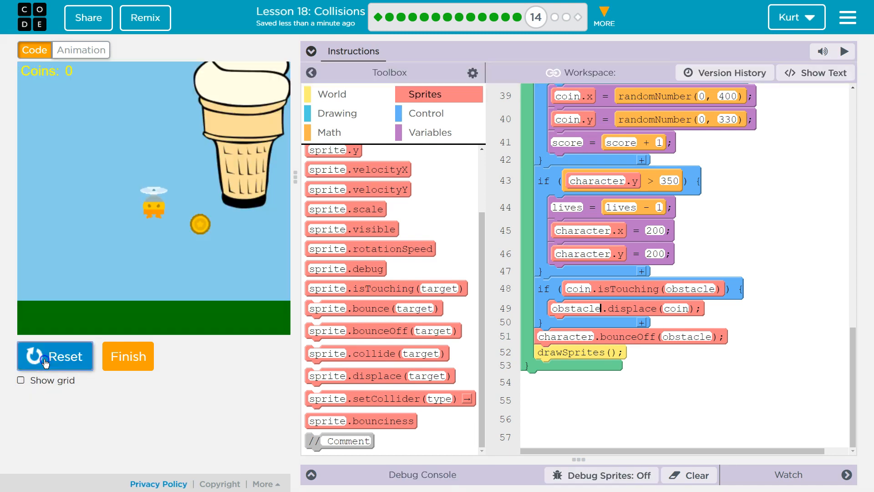
pyautogui.click(55, 356)
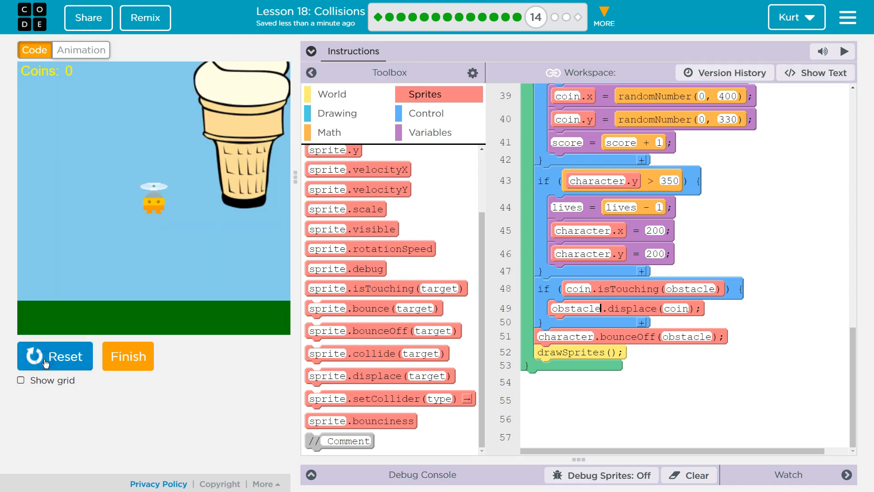
pyautogui.click(55, 355)
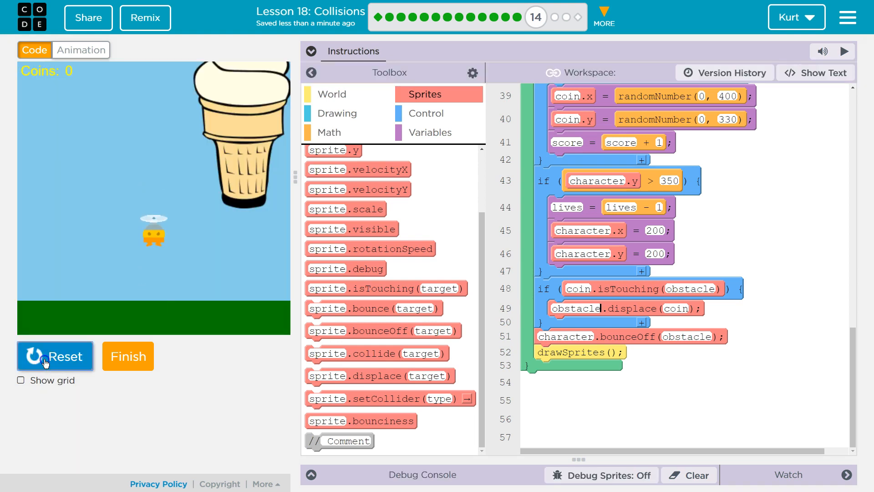
pyautogui.click(55, 356)
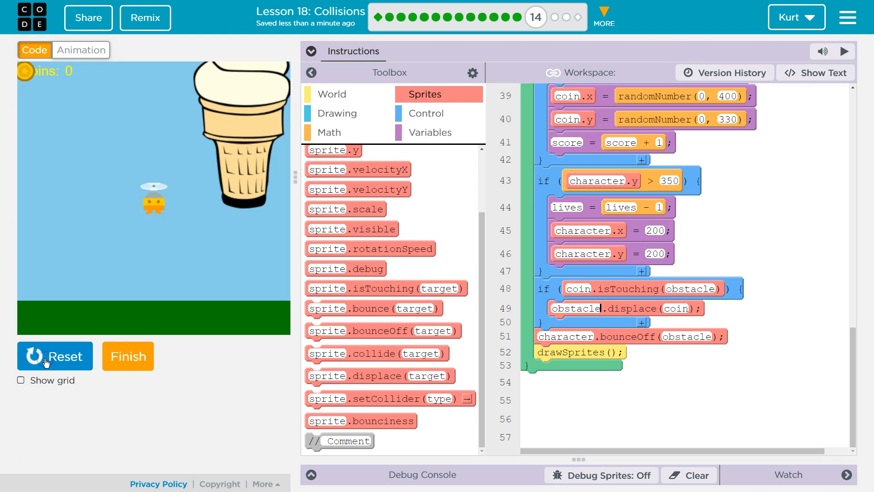
pyautogui.click(55, 355)
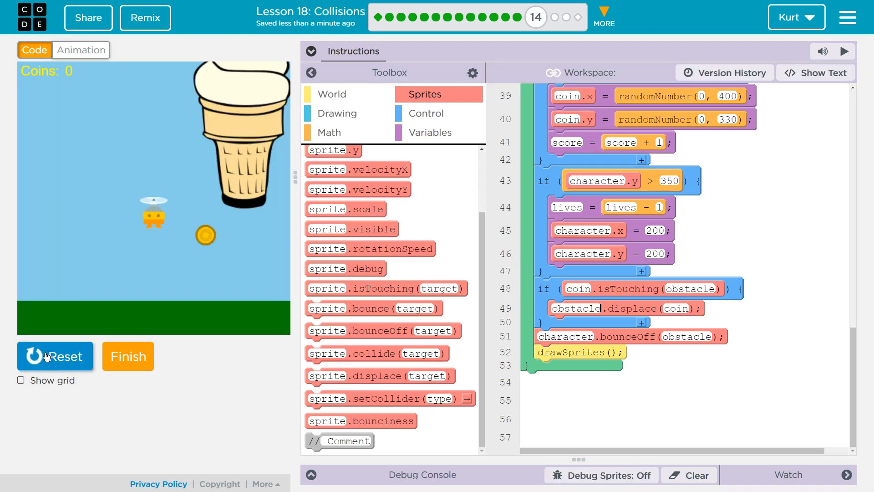
pyautogui.click(55, 355)
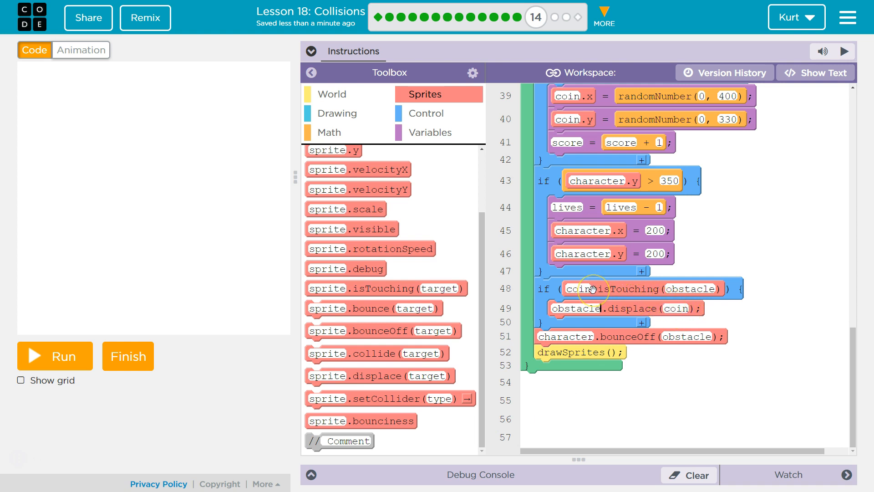
pyautogui.moveTo(373, 330)
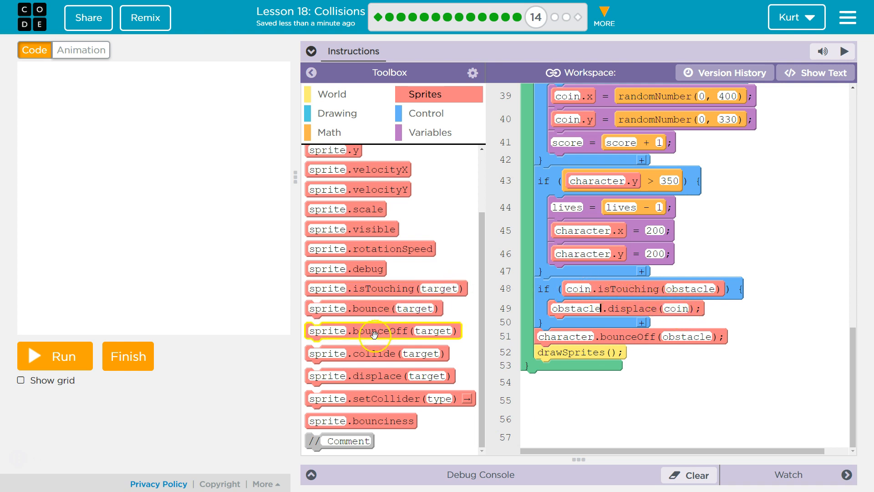
pyautogui.moveTo(381, 376)
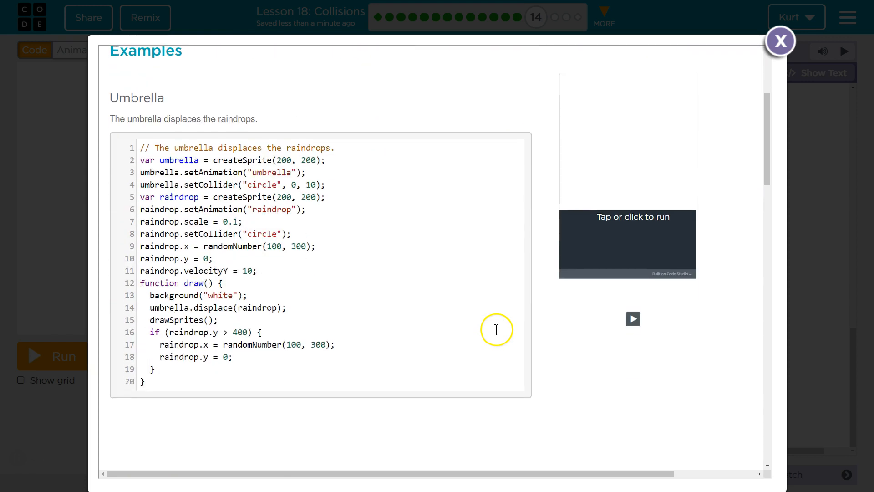
pyautogui.click(633, 318)
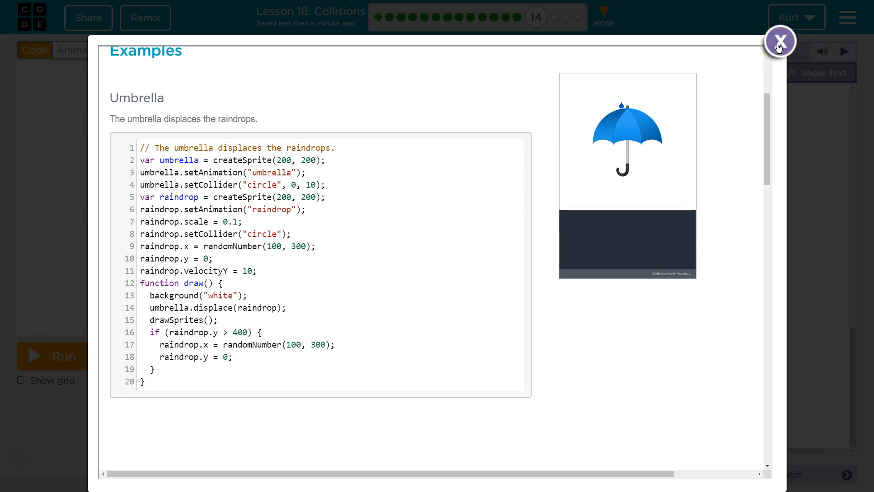
pyautogui.click(779, 42)
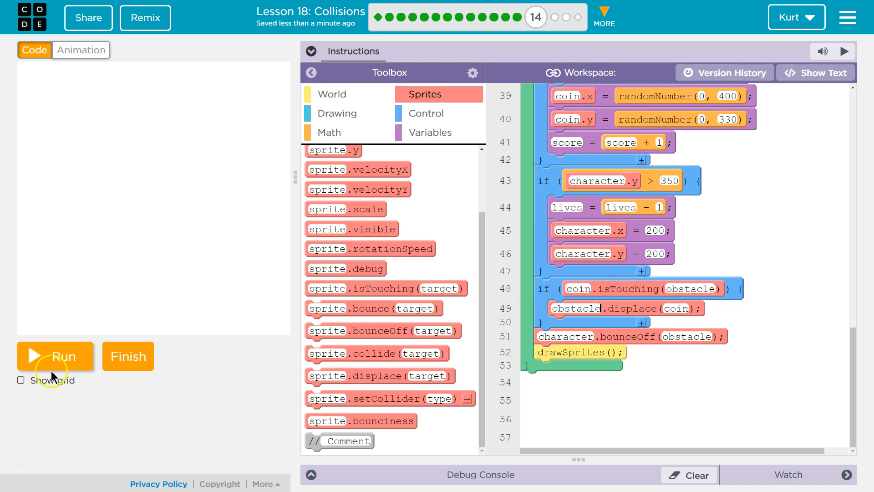
pyautogui.click(55, 356)
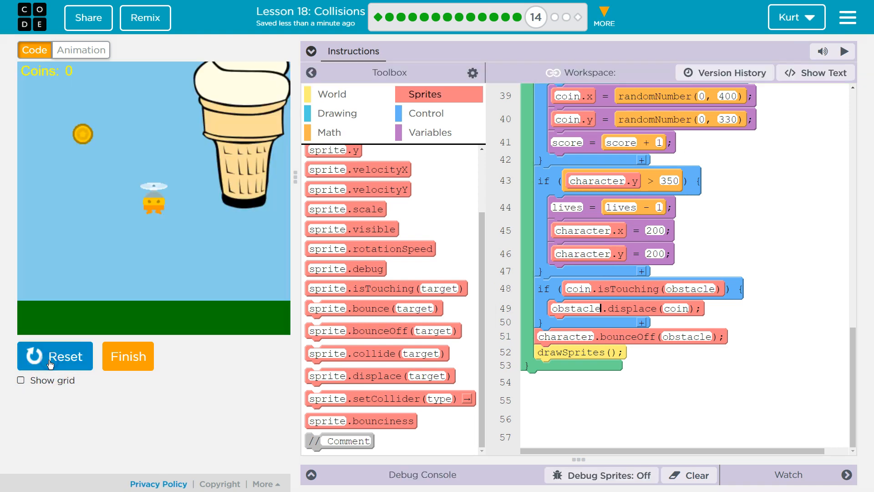
pyautogui.click(55, 356)
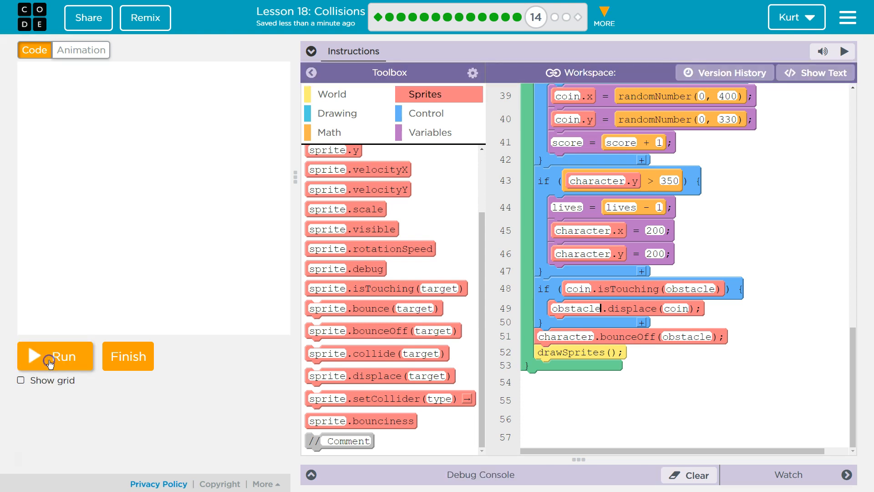
pyautogui.click(55, 355)
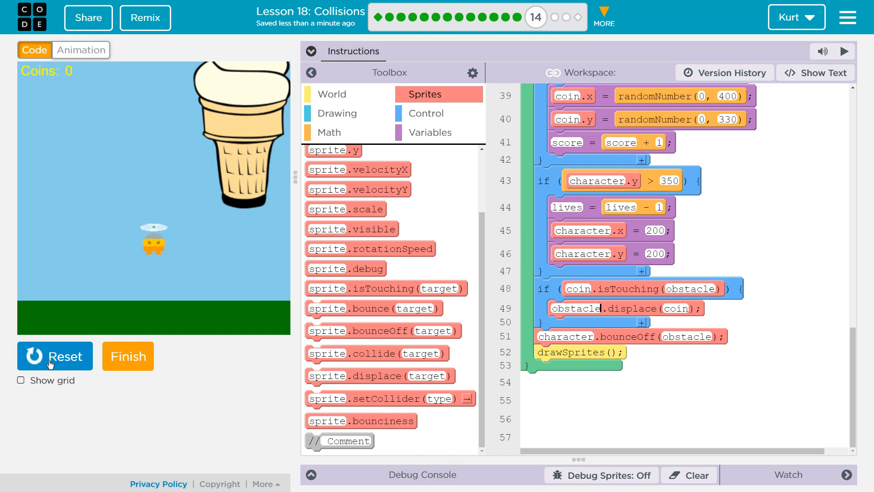
pyautogui.click(54, 355)
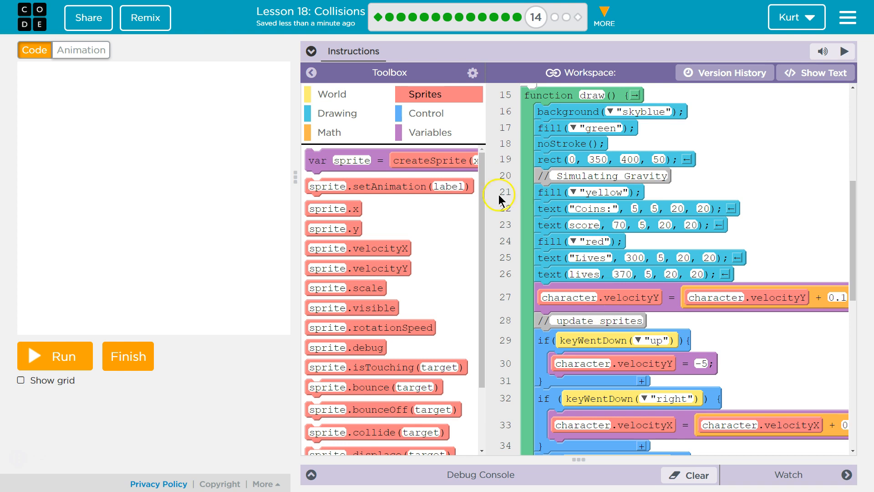
# Step: Set obstacle.scale to 1 and add a coin.scale = 2 line below coin.y
pyautogui.click(311, 73)
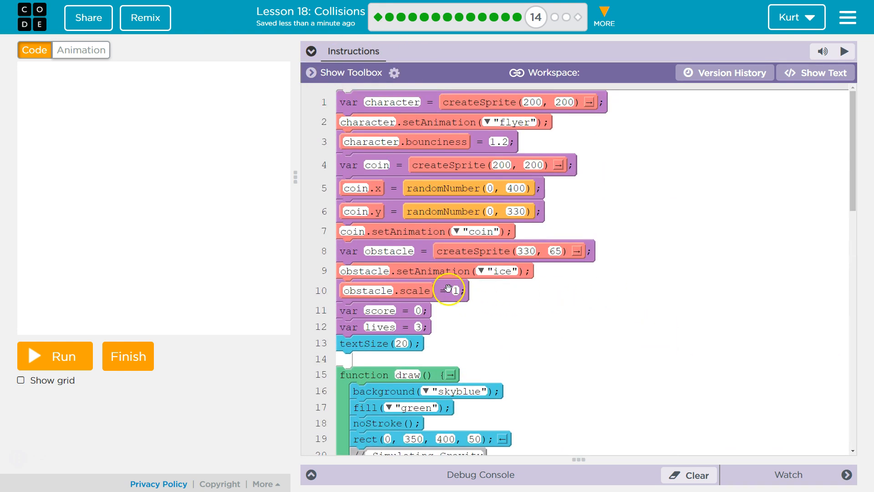
pyautogui.moveTo(408, 114)
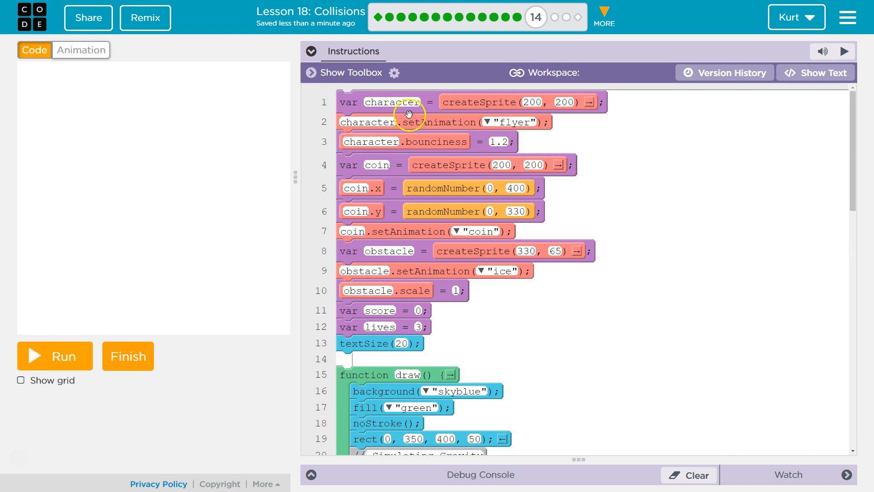
pyautogui.moveTo(444, 258)
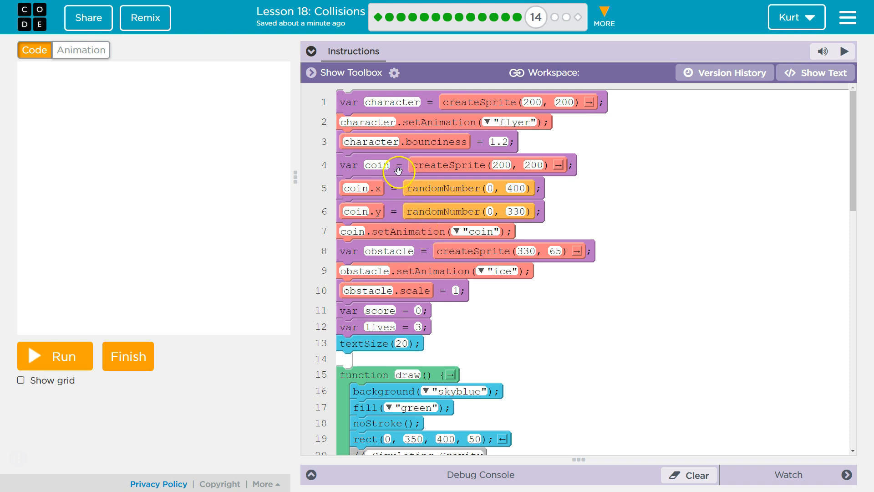
pyautogui.moveTo(400, 321)
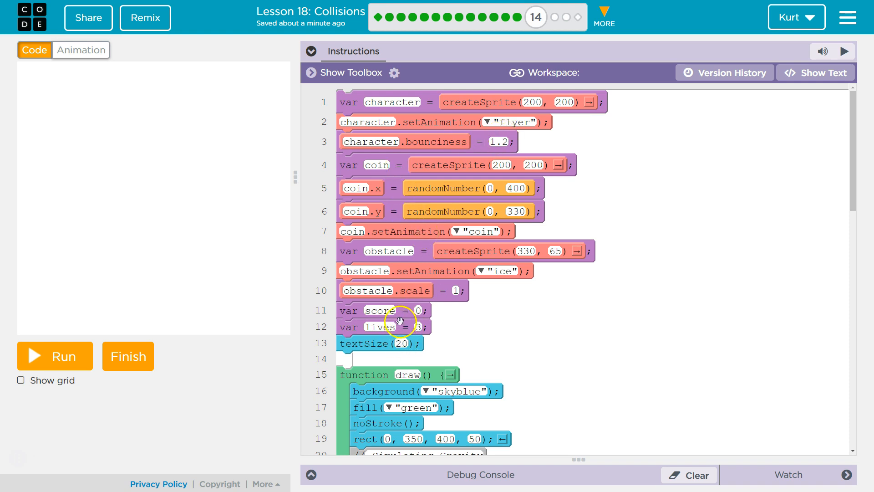
pyautogui.click(455, 290)
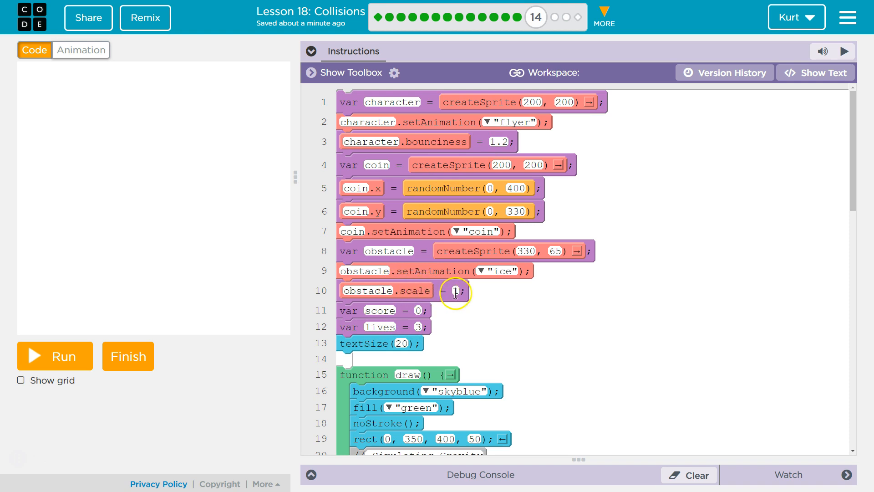
pyautogui.write('1')
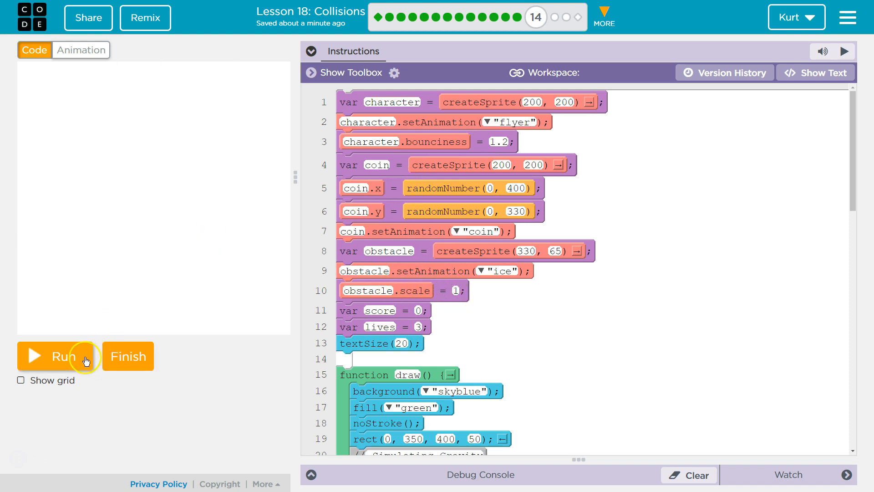
pyautogui.moveTo(309, 77)
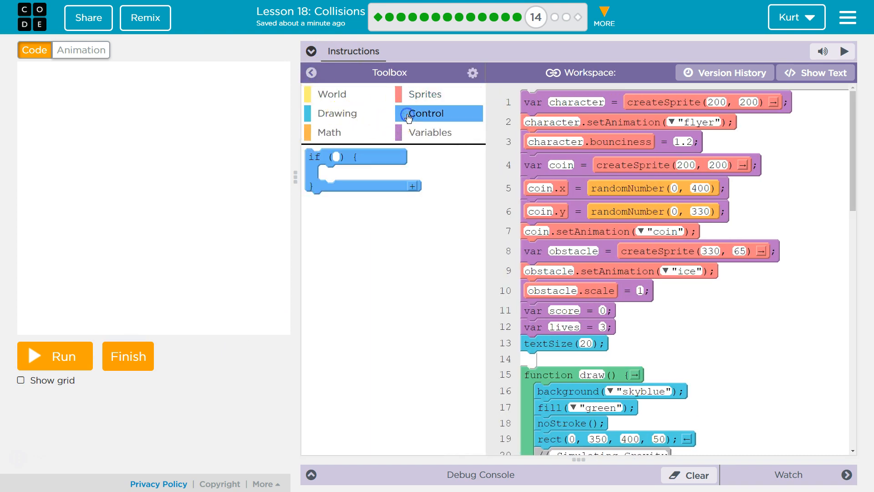
pyautogui.click(425, 94)
pyautogui.write('coin')
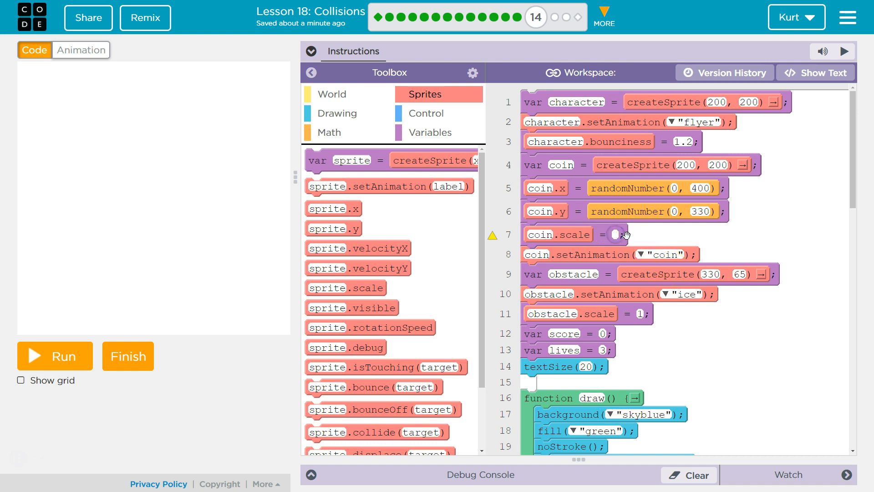
pyautogui.write('2')
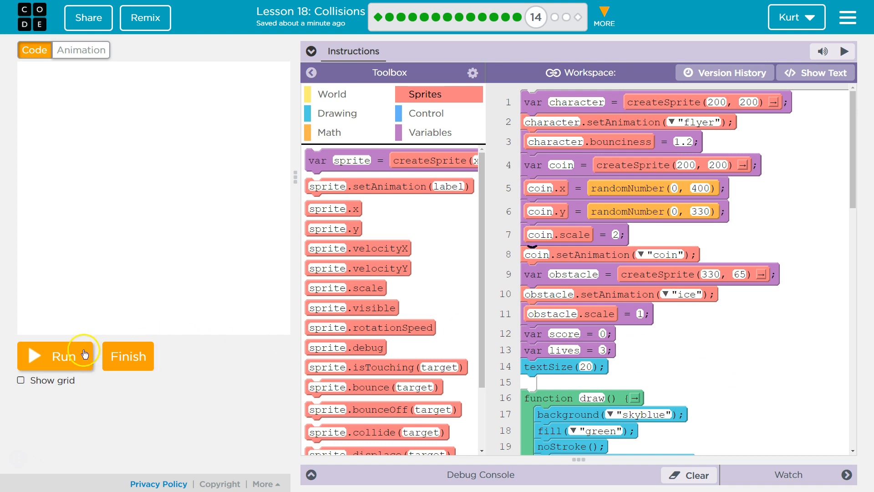
pyautogui.click(57, 356)
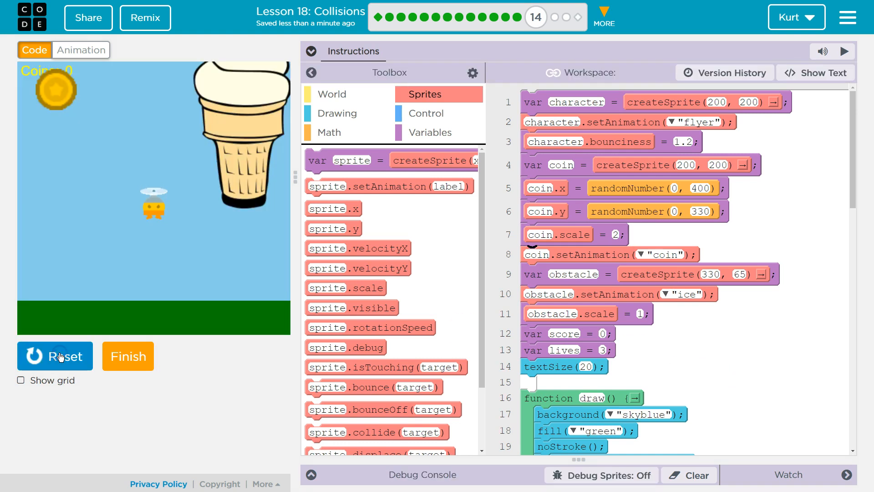
pyautogui.click(60, 356)
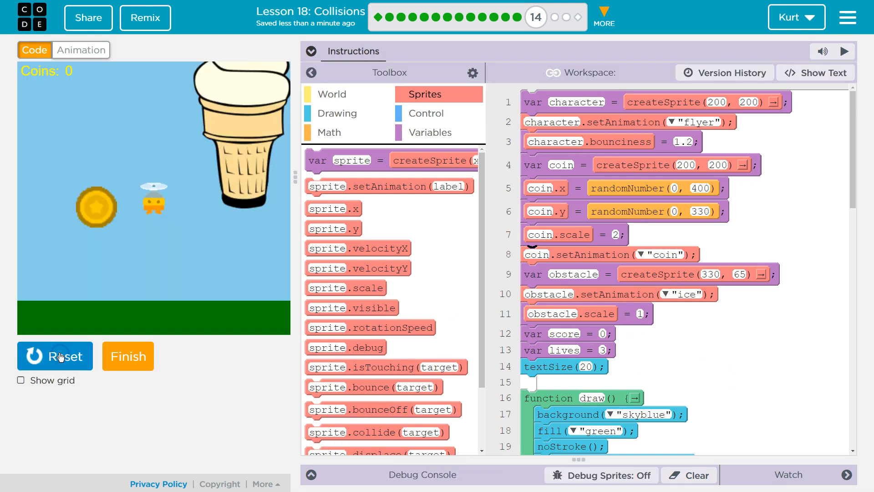
pyautogui.click(54, 356)
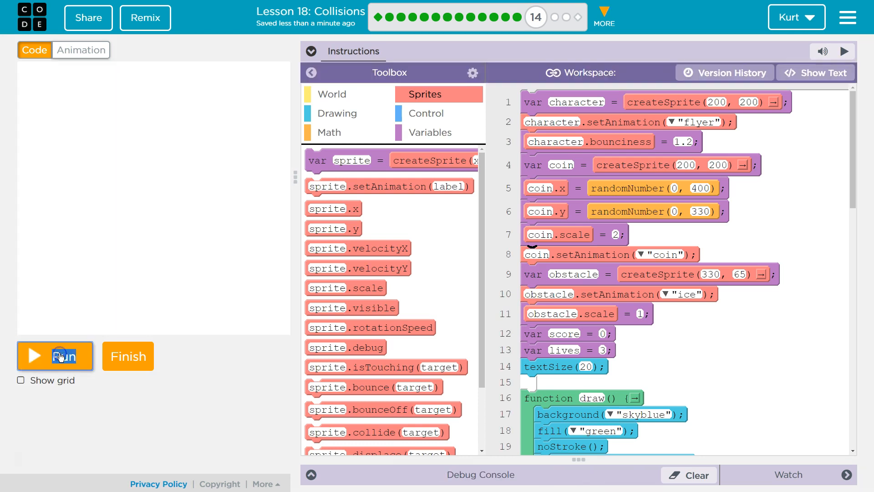
pyautogui.click(55, 356)
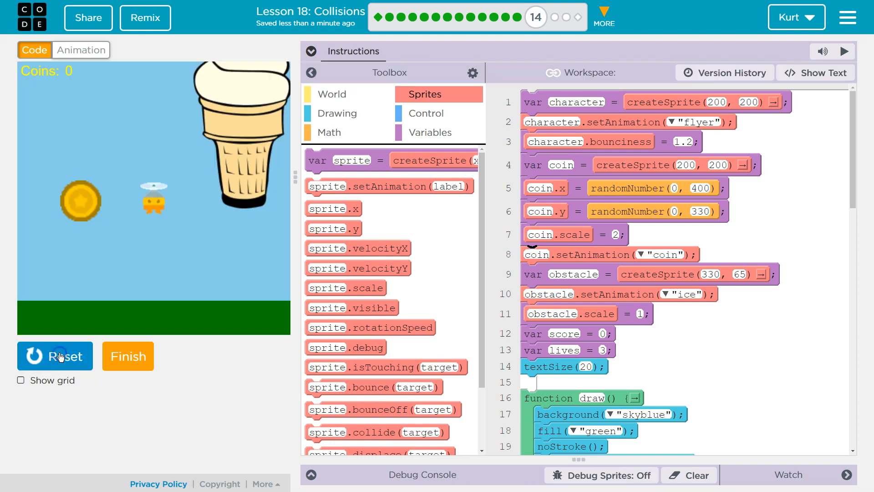
pyautogui.click(54, 356)
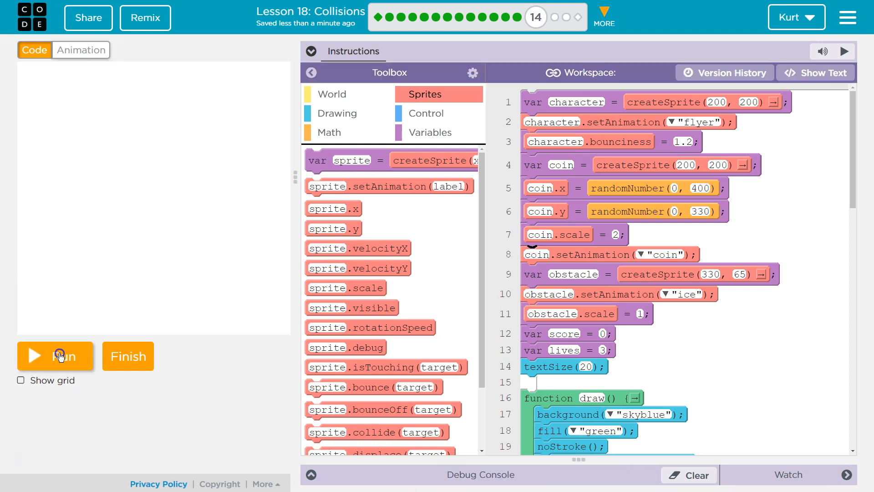
pyautogui.click(55, 356)
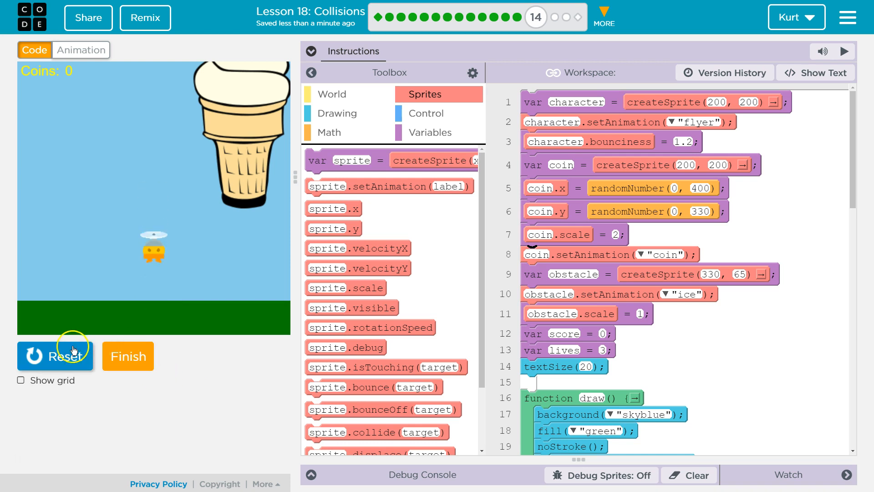
pyautogui.click(54, 356)
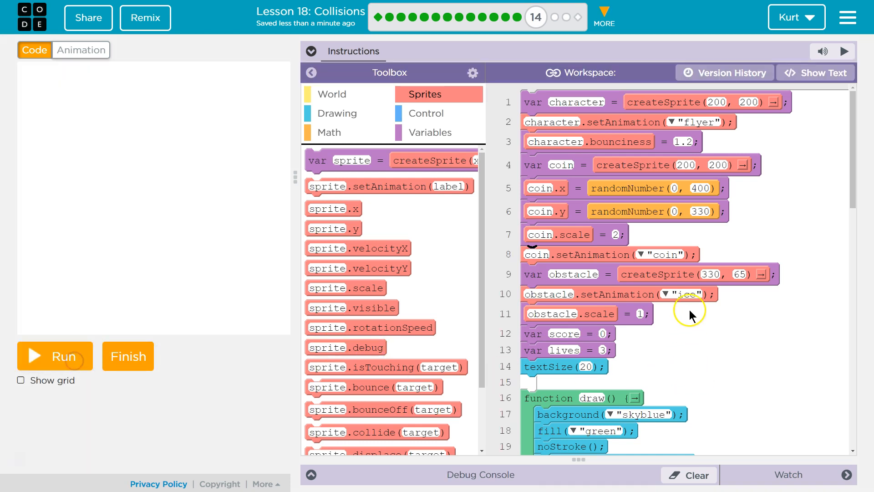
pyautogui.click(713, 273)
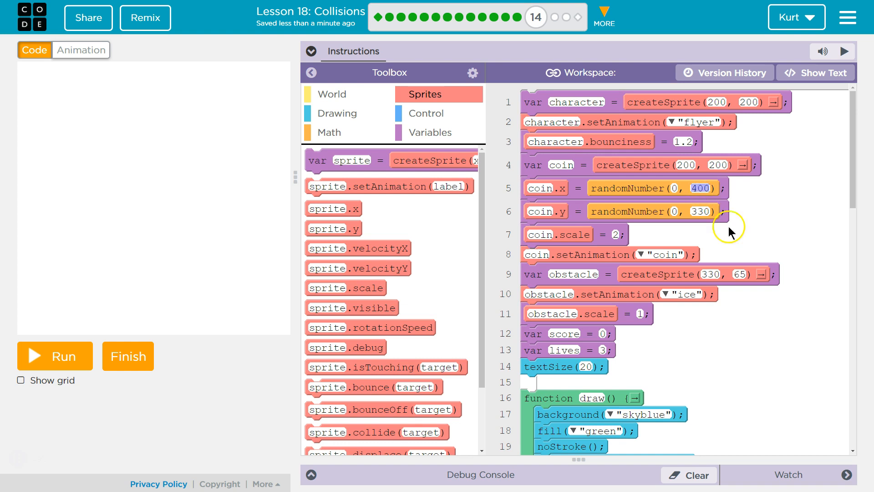
# Step: Scroll down to the draw loop to review the obstacle.displace(coin) check
pyautogui.scroll(-3)
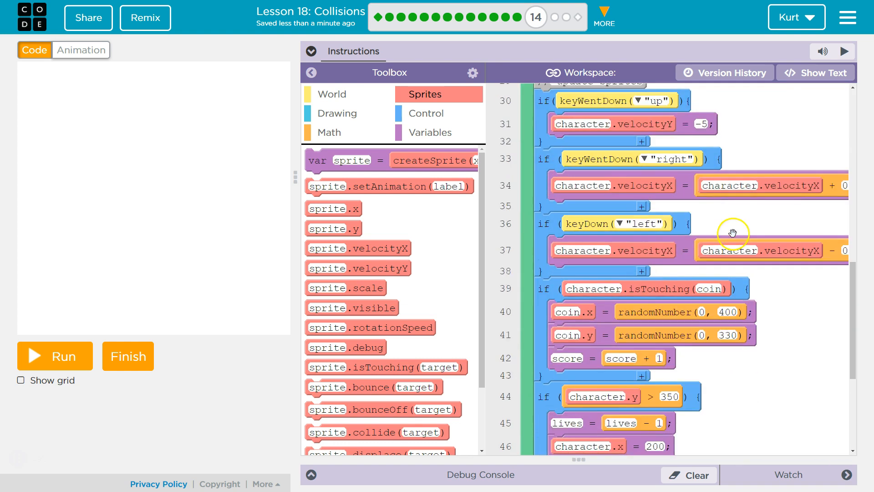
pyautogui.scroll(-3)
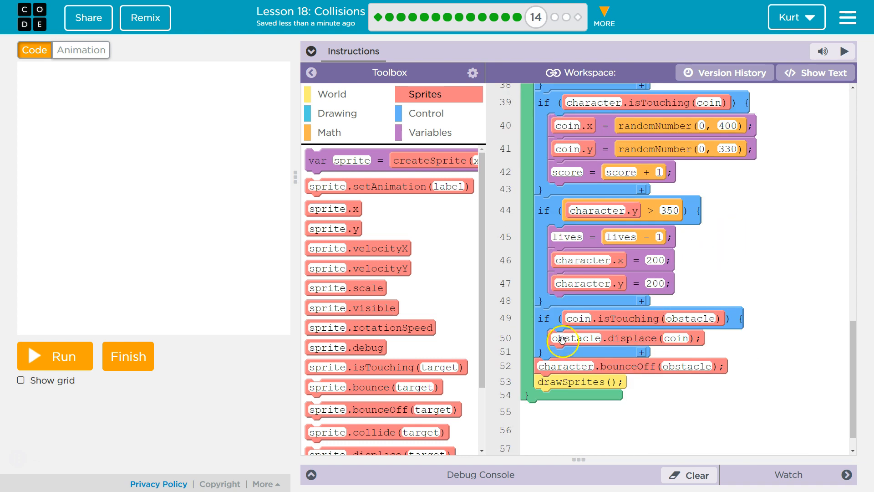
pyautogui.moveTo(295, 127)
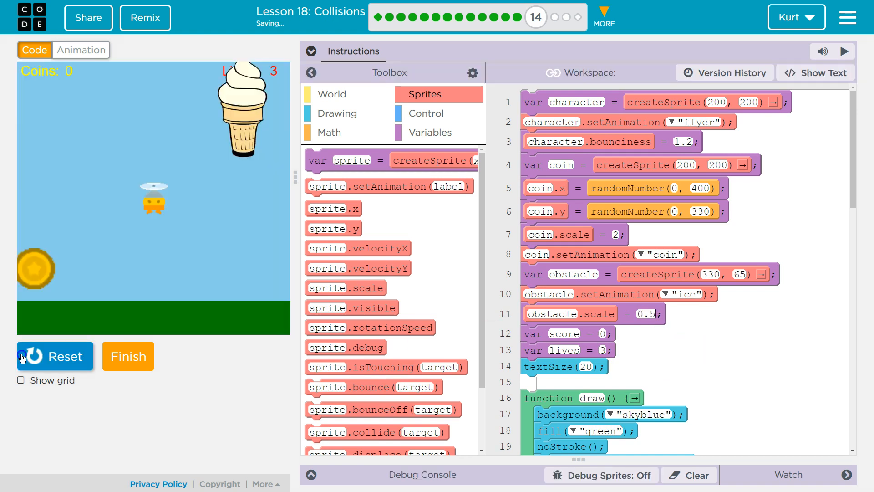
# Step: Reset the game after testing the smaller ice cream obstacle
pyautogui.click(54, 356)
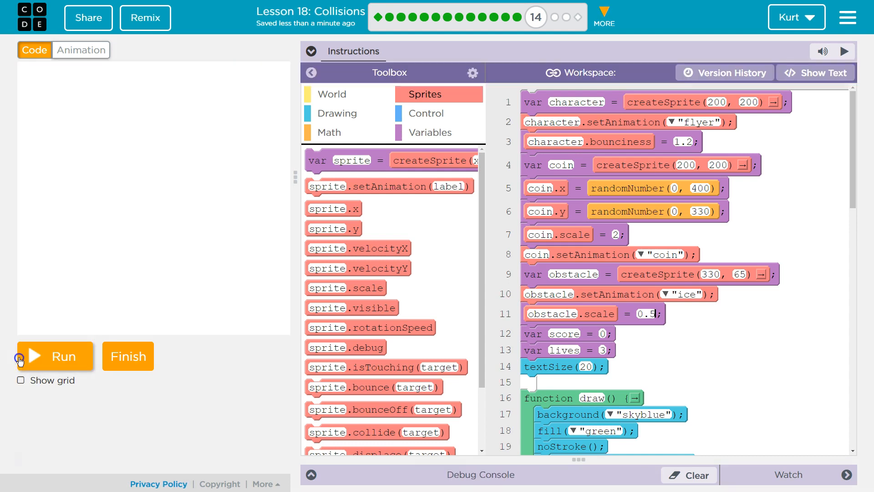
pyautogui.moveTo(819, 296)
pyautogui.write('0.2')
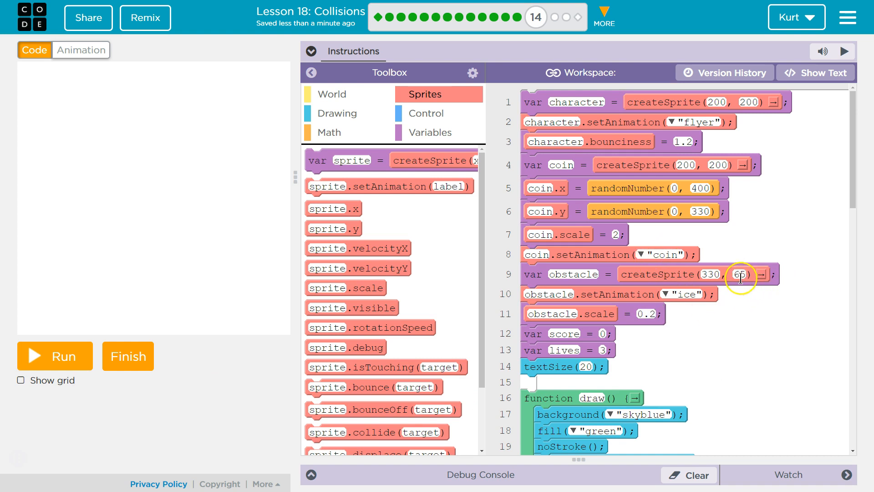
# Step: Change the obstacle's createSprite y from 65 to 150, then run and reset the game
pyautogui.click(740, 273)
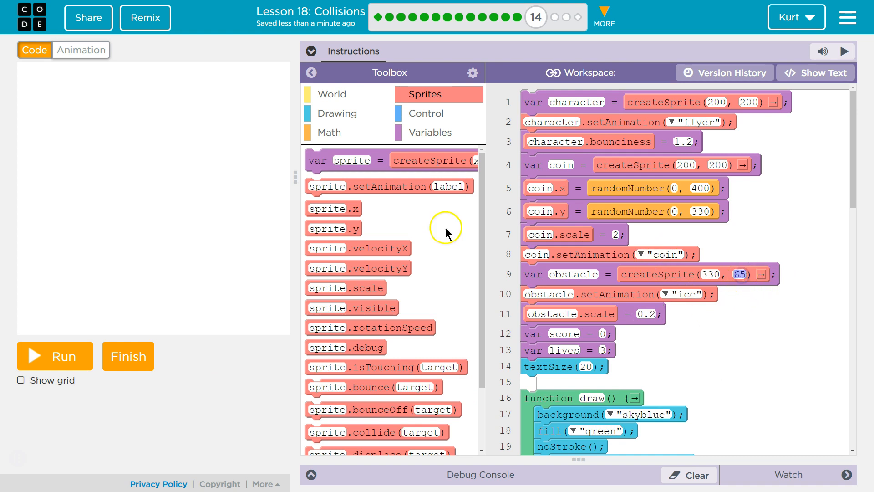
pyautogui.moveTo(258, 165)
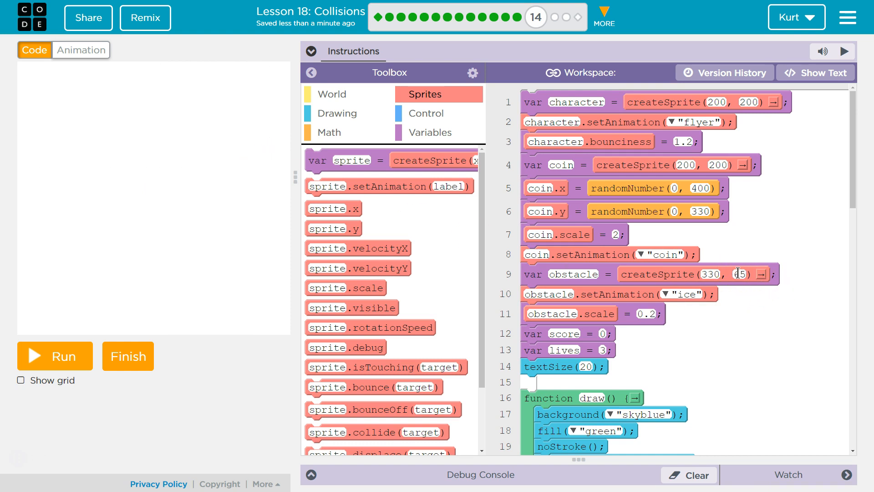
pyautogui.write('150')
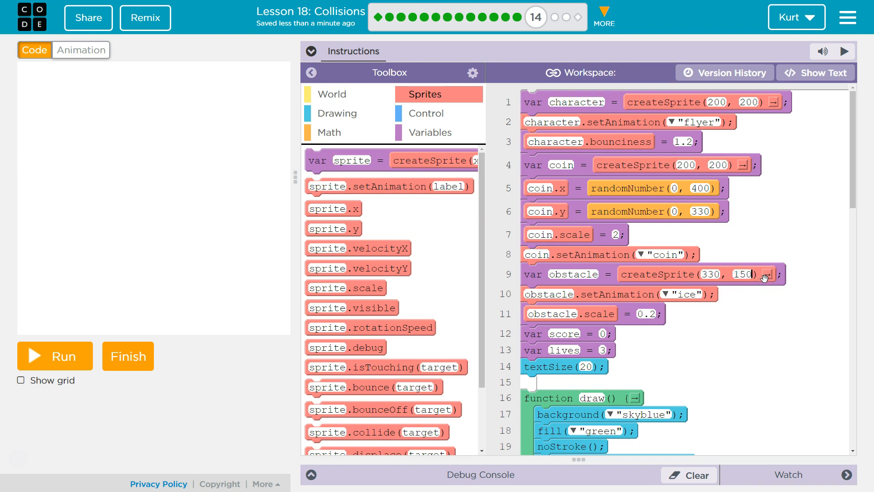
pyautogui.click(55, 355)
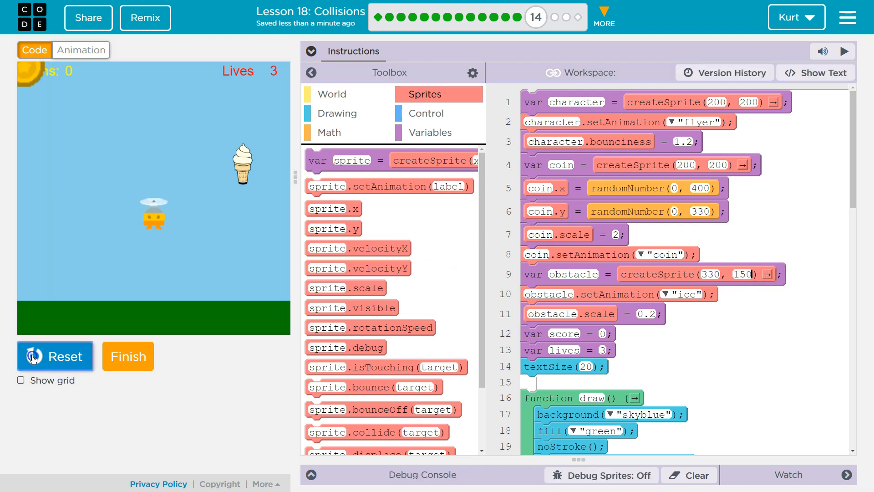
pyautogui.click(55, 356)
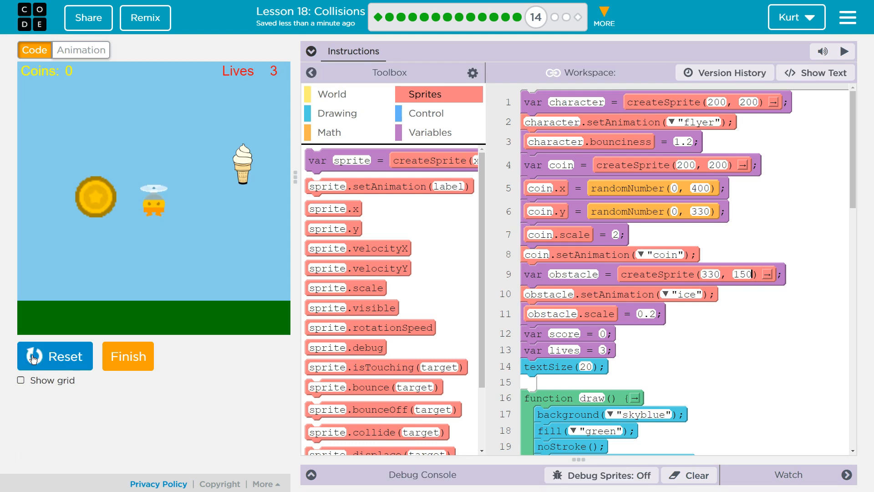
pyautogui.click(54, 356)
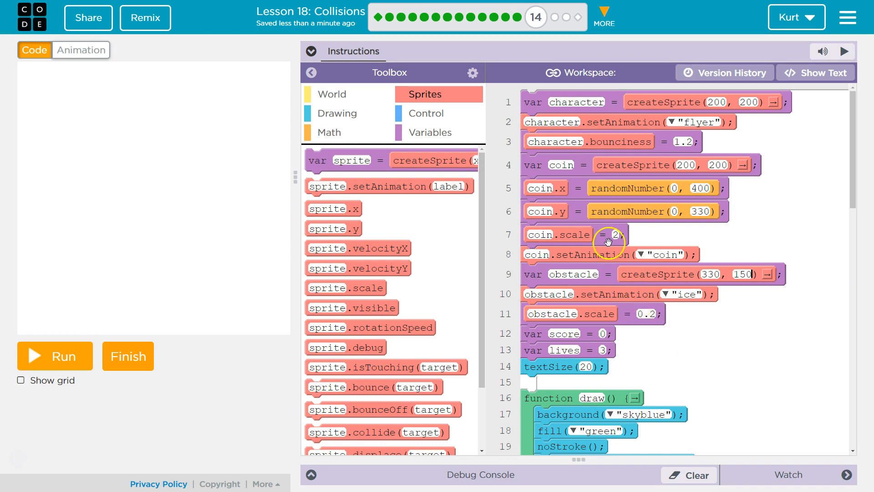
pyautogui.scroll(-3)
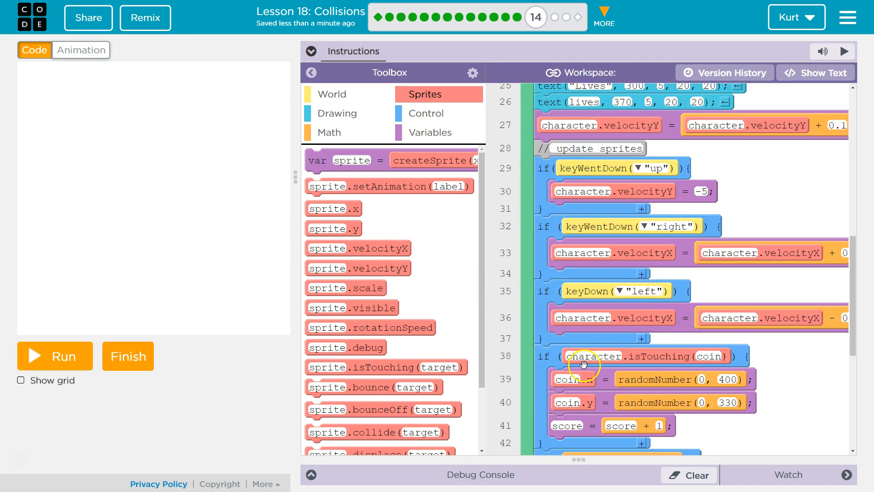